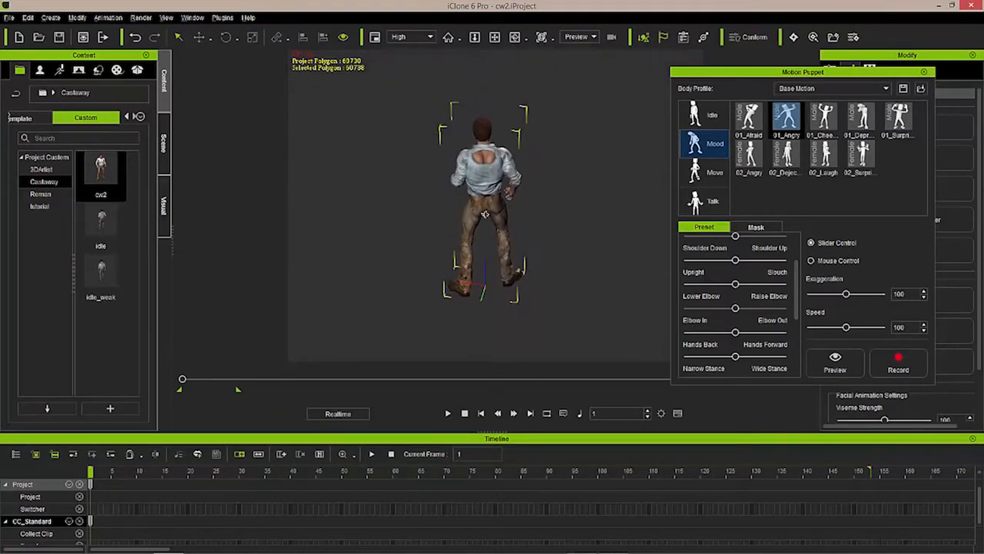
Step: Preview the idle puppet motion on the character, close Motion Puppet and stop playback at frame 1
click(448, 413)
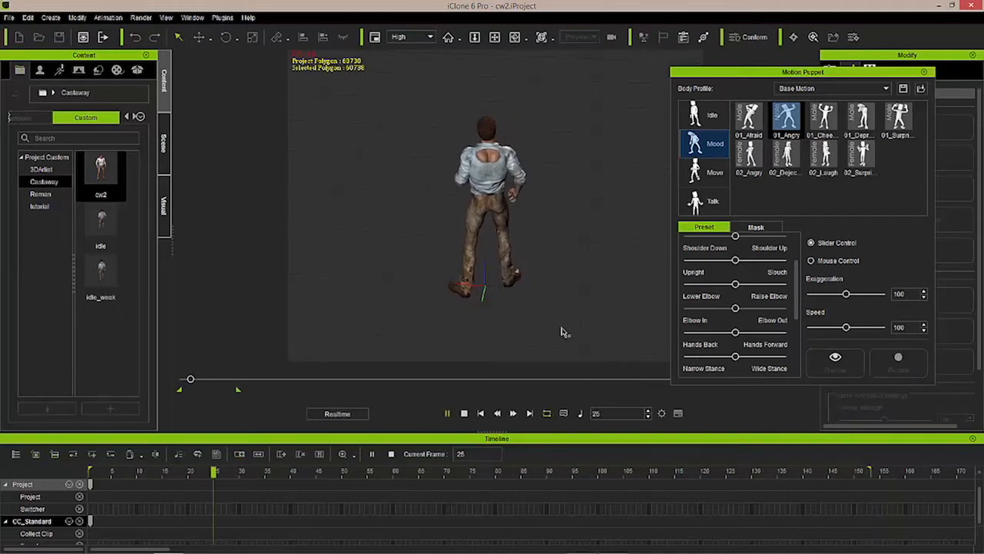
click(448, 412)
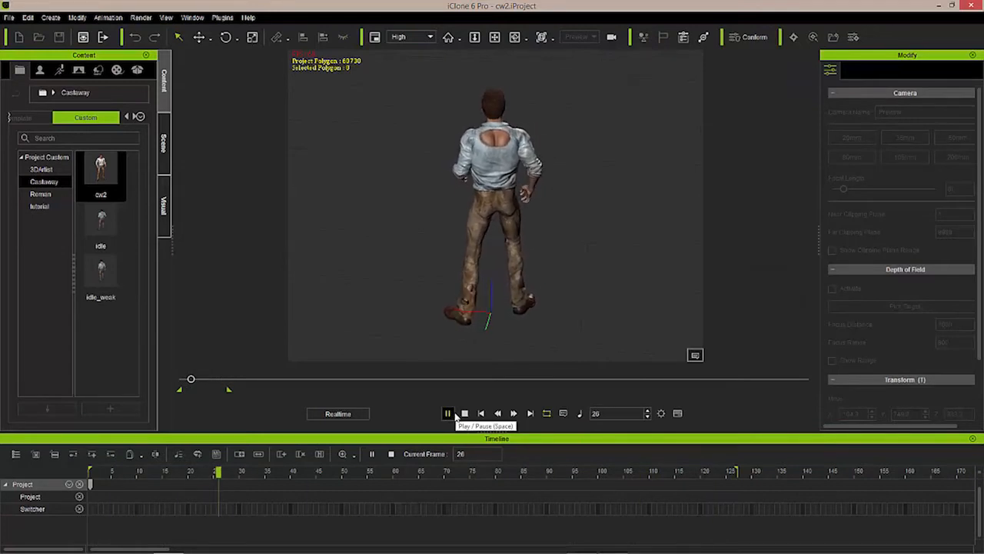
click(447, 412)
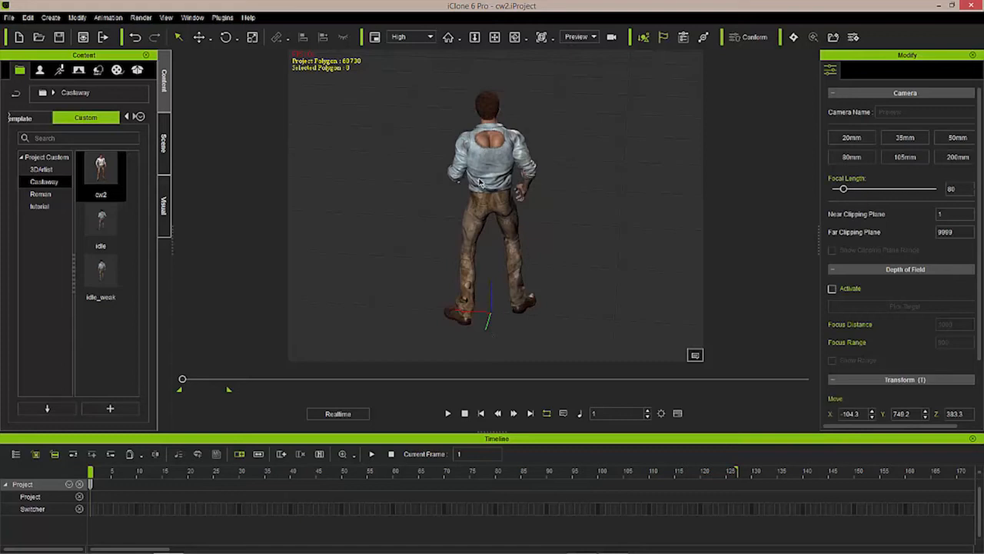
mouse_move(479, 166)
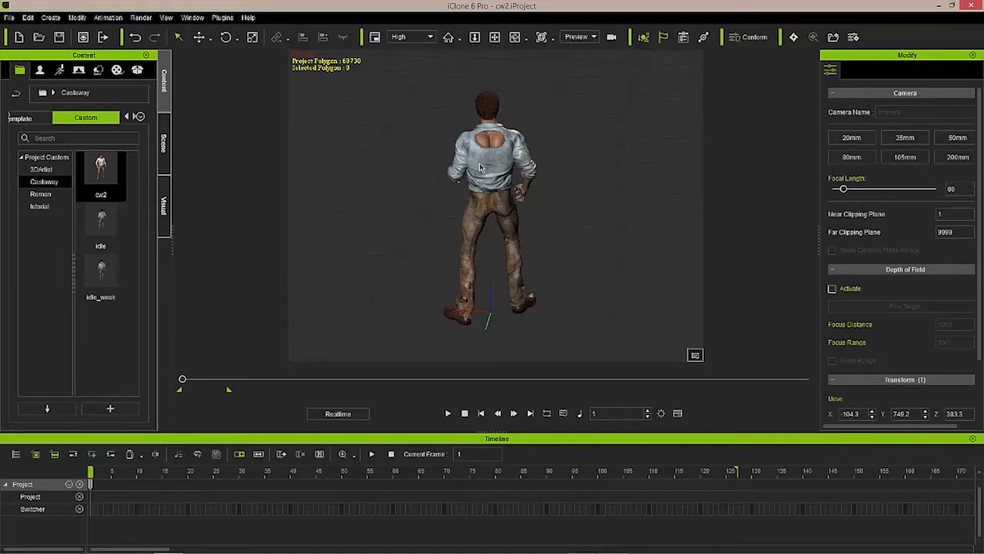
mouse_move(449, 277)
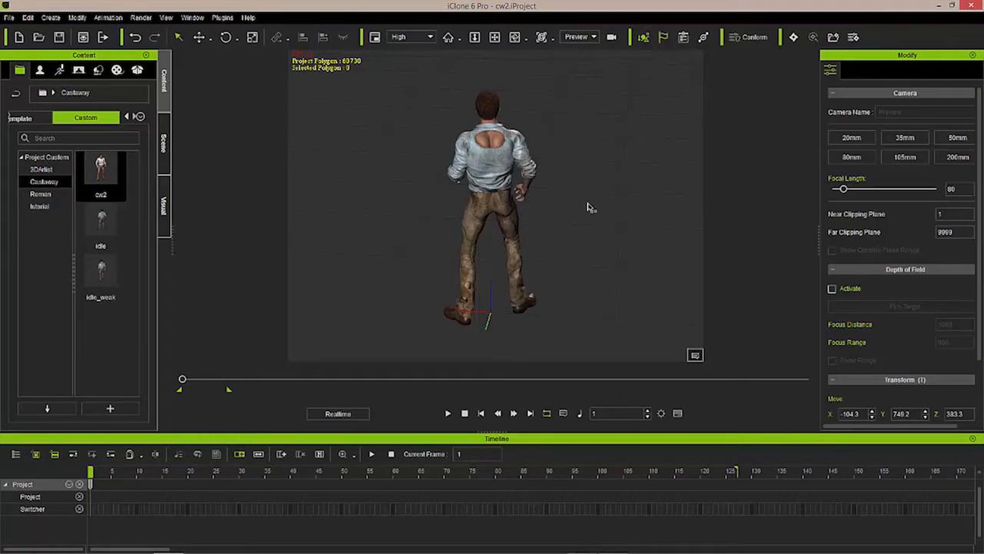
click(496, 162)
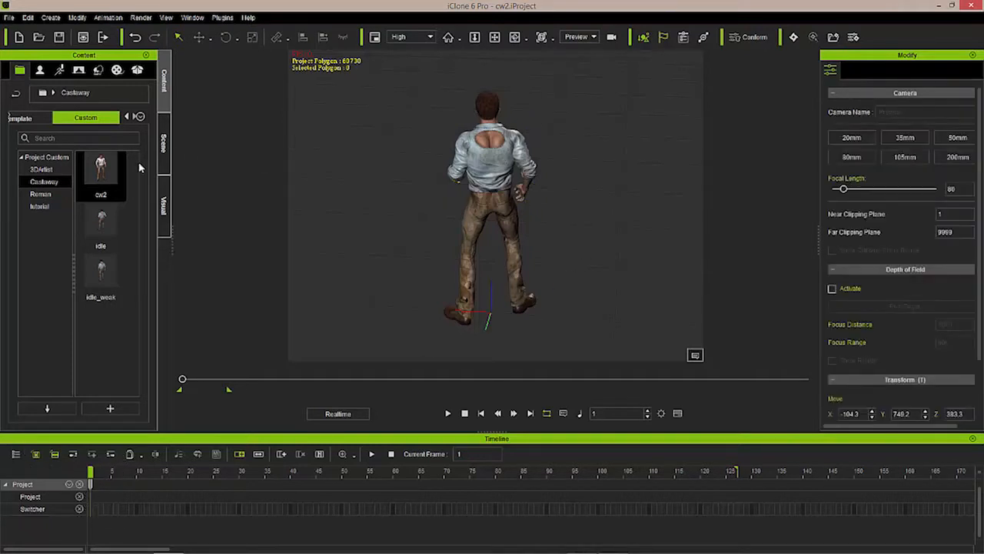
Step: Select the scene's avatar, play its recorded Puppet Clip on the timeline and rewind to frame 1
click(163, 146)
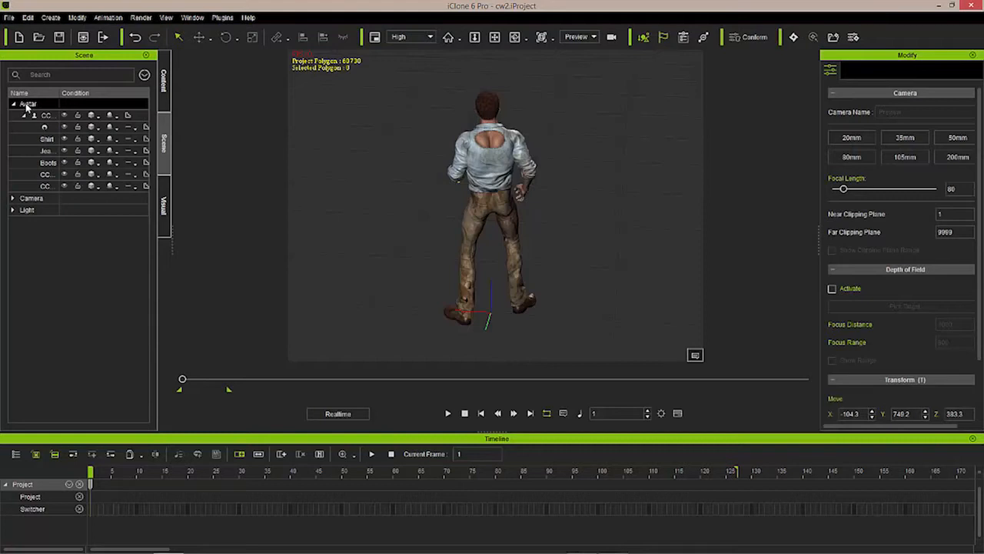
click(28, 105)
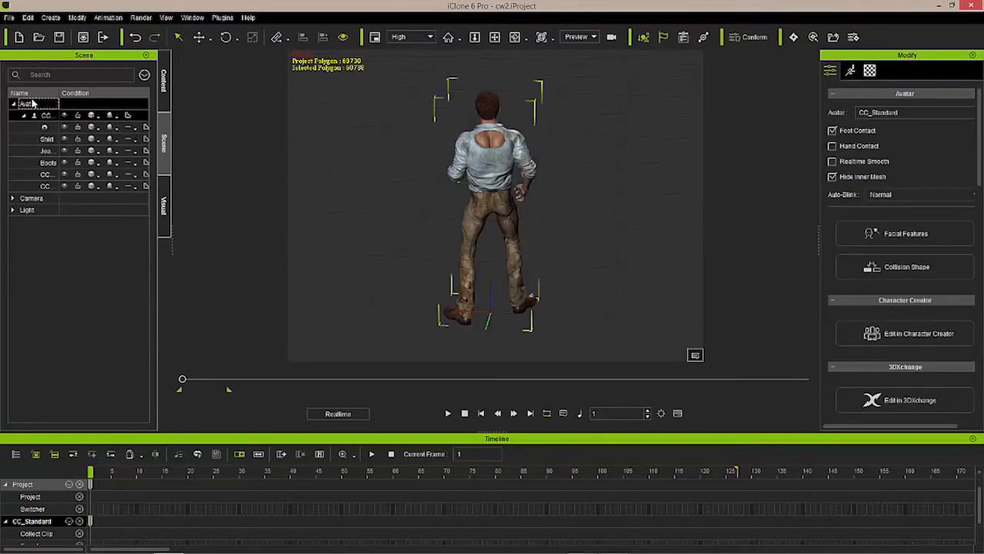
click(46, 114)
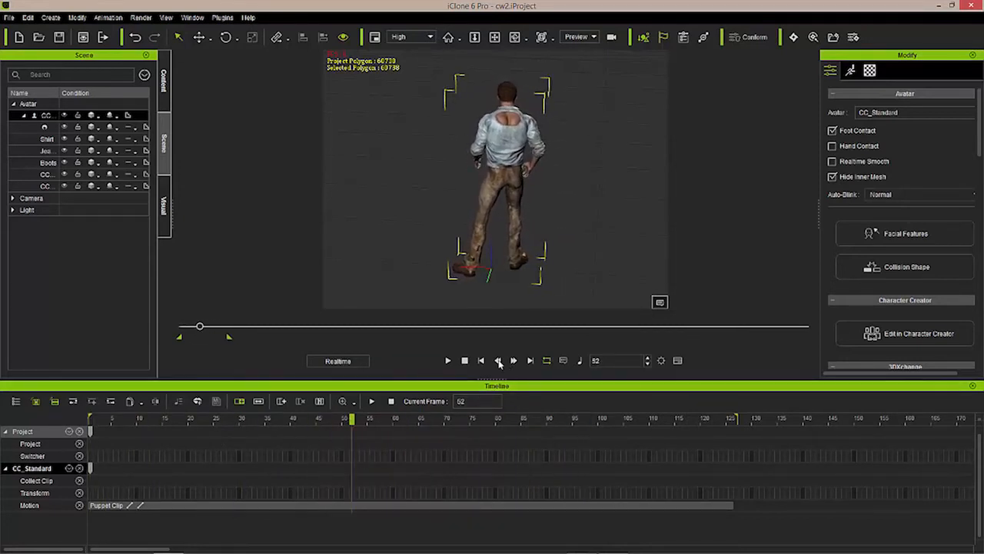
click(447, 360)
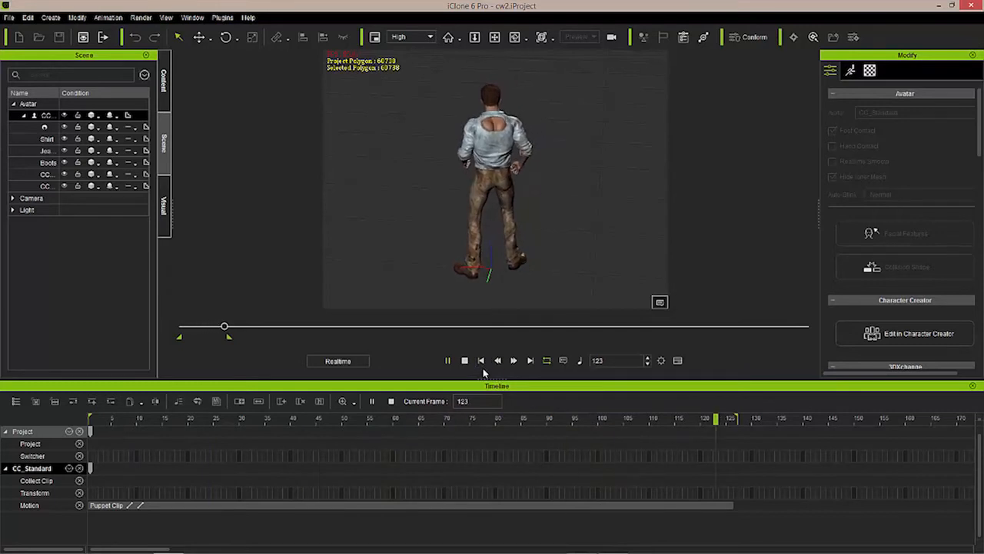
click(480, 360)
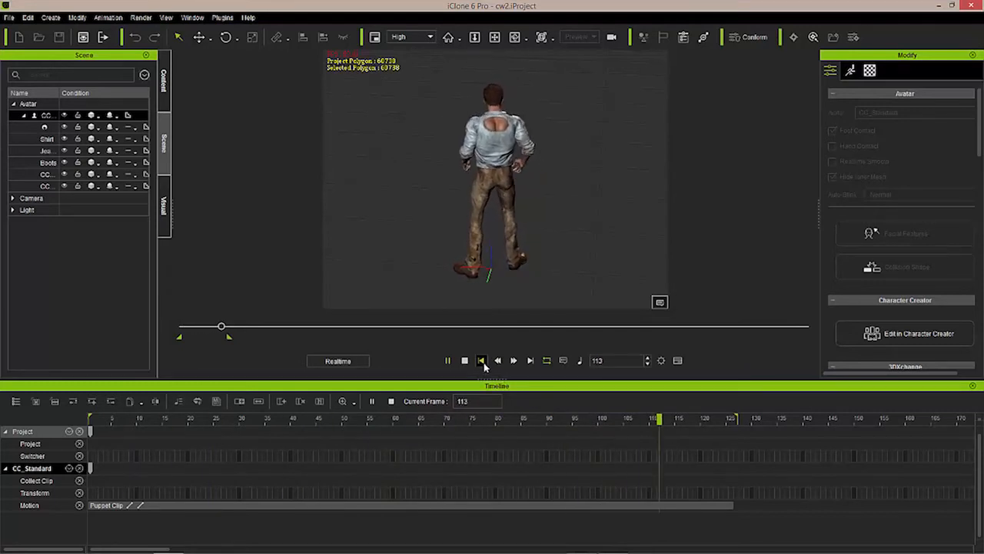
click(480, 360)
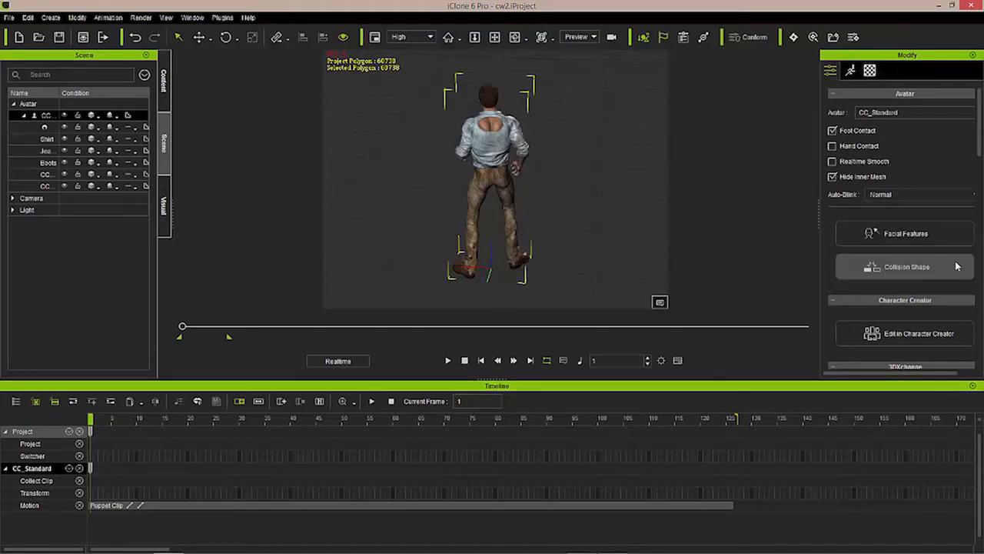
scroll(down, 3)
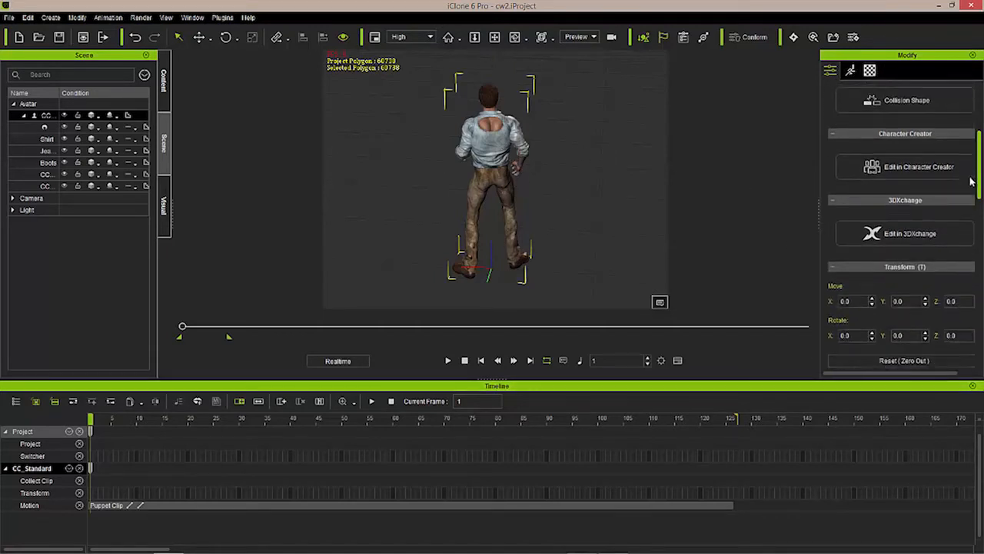
scroll(down, 3)
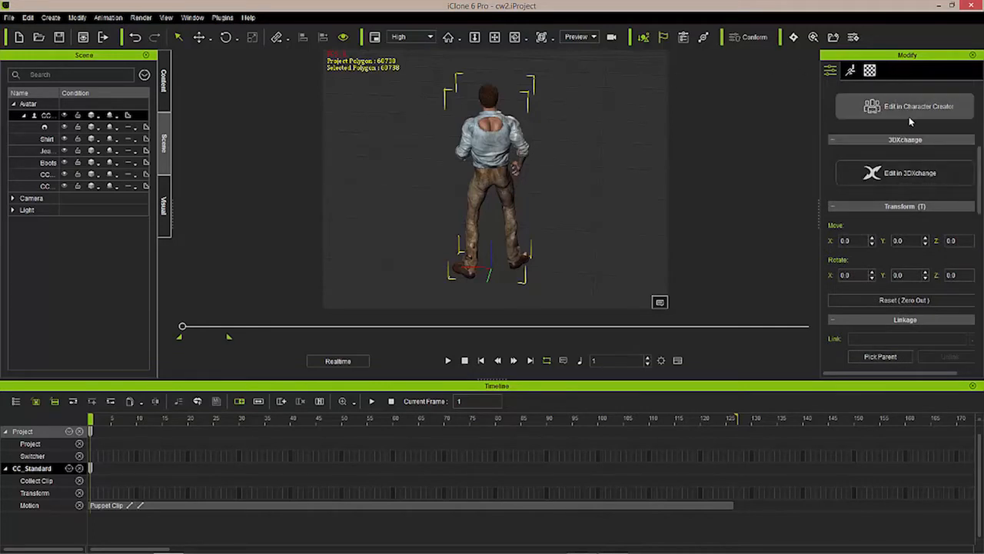
mouse_move(920, 114)
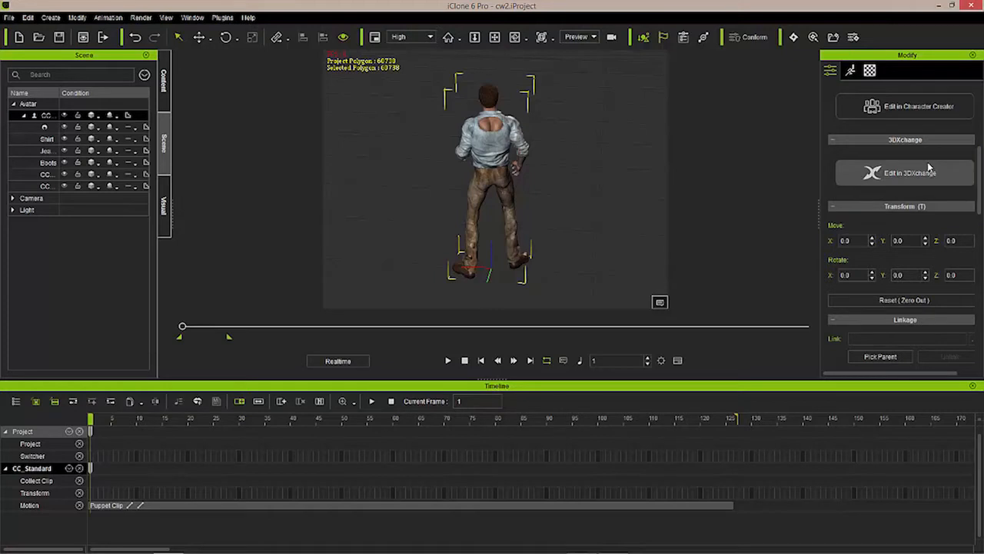
mouse_move(940, 188)
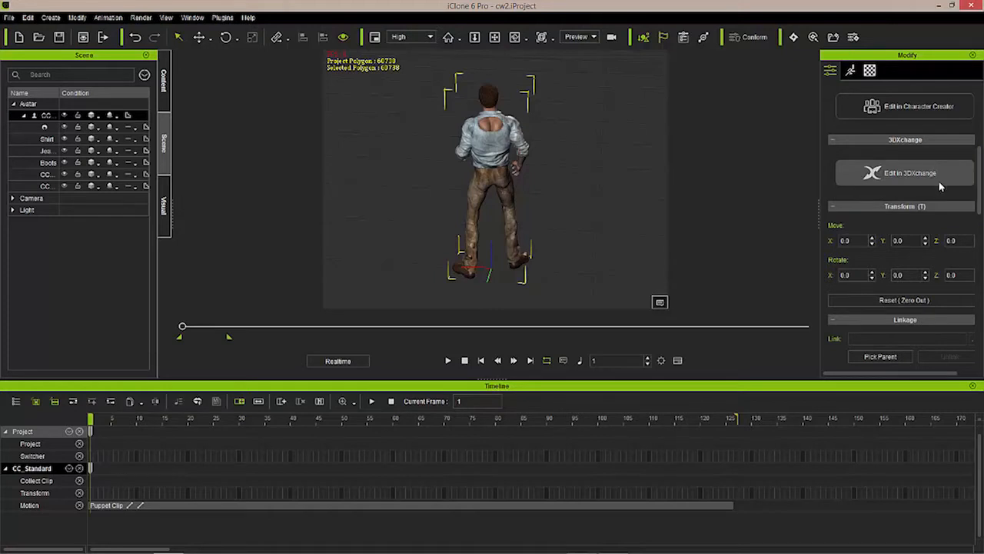
mouse_move(522, 148)
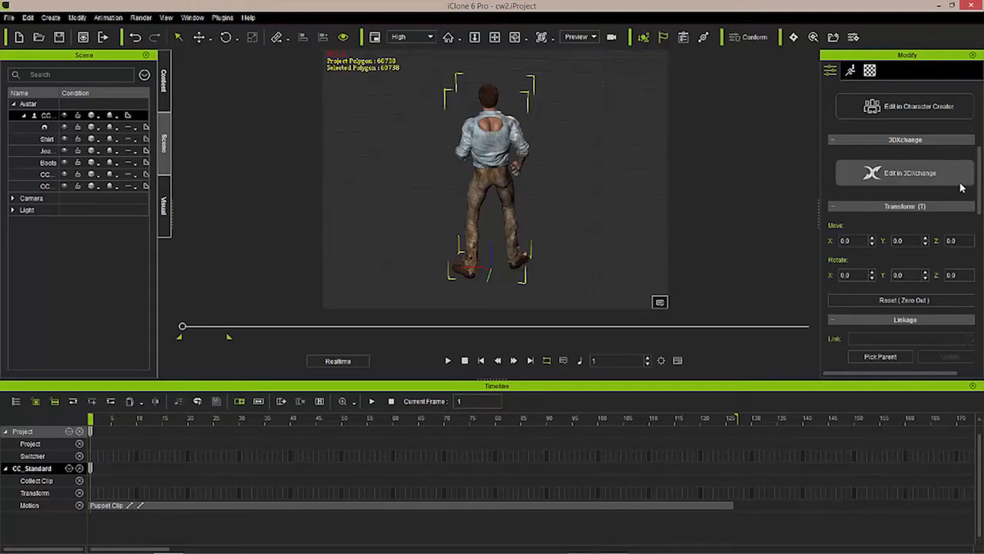
click(905, 172)
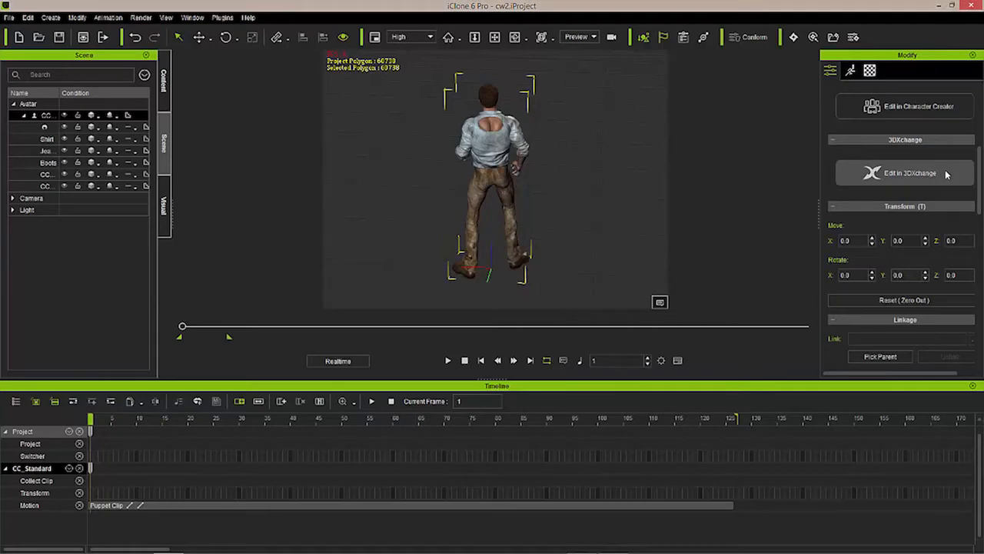
Step: Send the avatar to 3DXchange for editing and dismiss the welcome screen to see the T-posed model
click(906, 172)
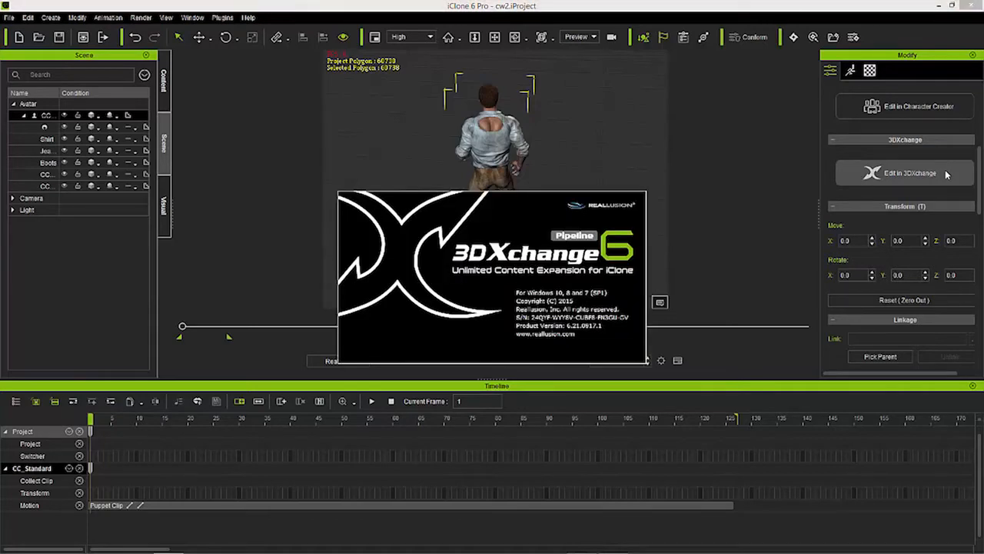
click(905, 172)
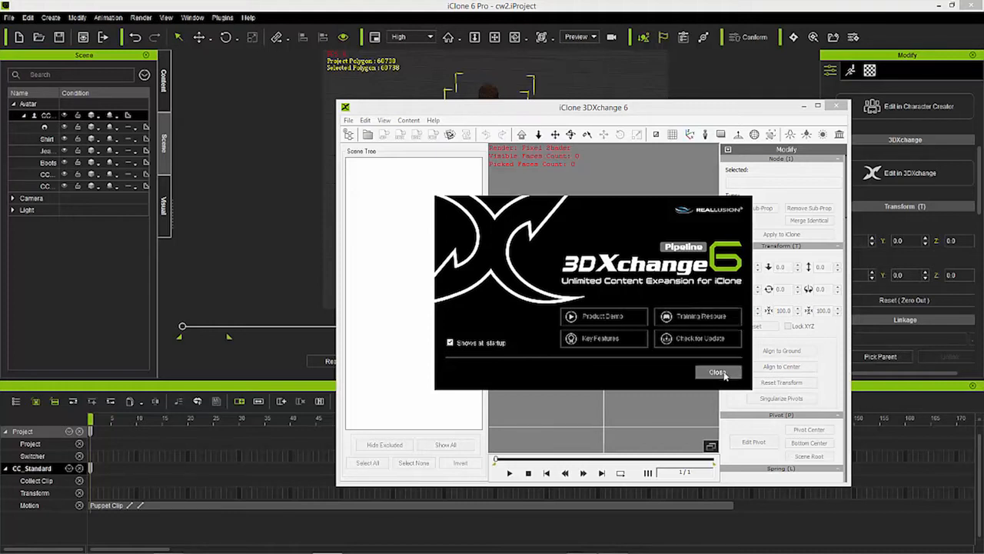
click(717, 371)
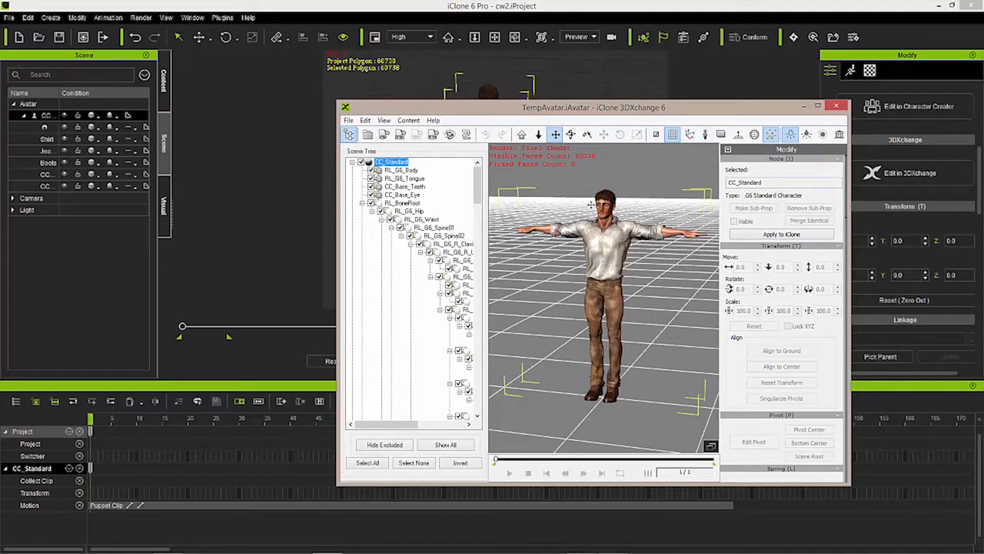
Step: Return to the iClone project and select the character's collect clip over the Puppet Clip
click(837, 107)
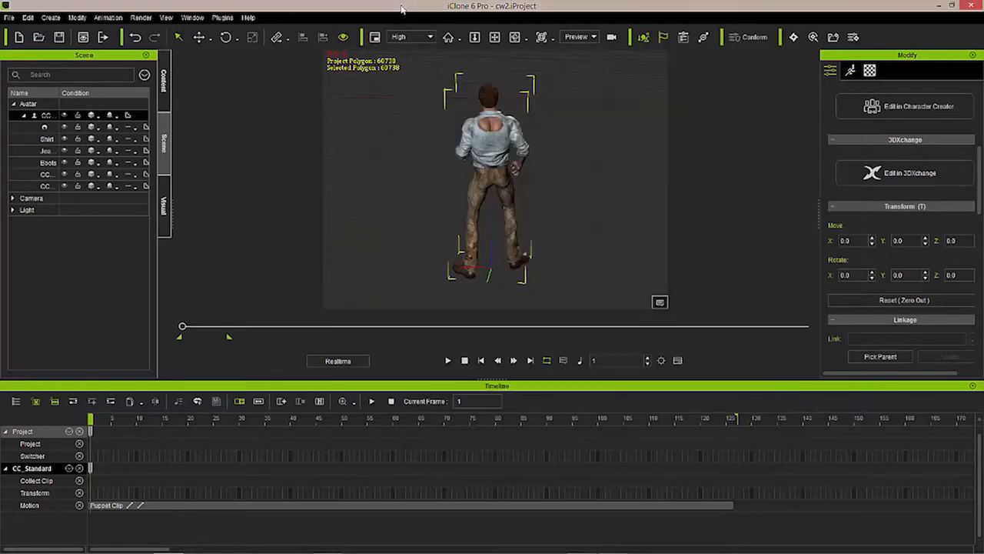
mouse_move(674, 200)
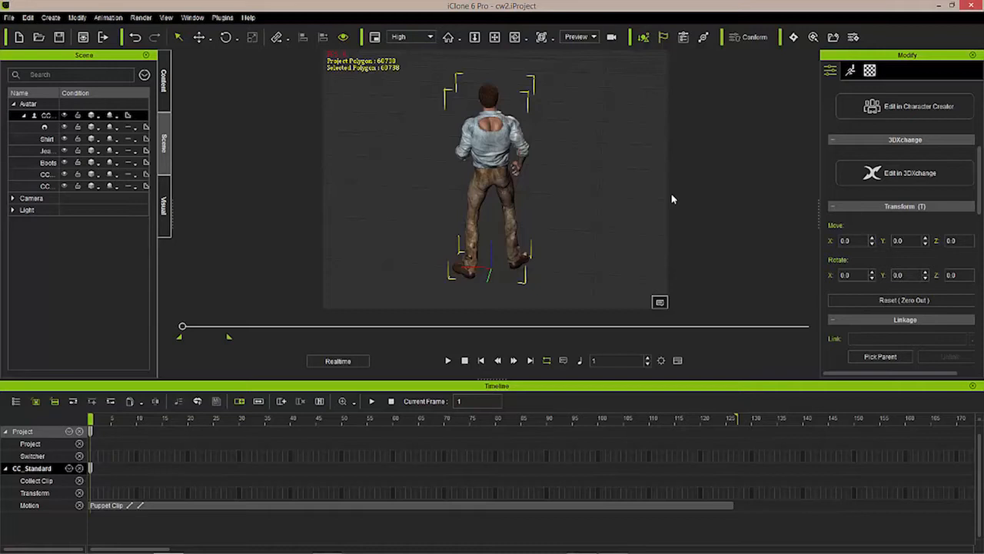
mouse_move(243, 437)
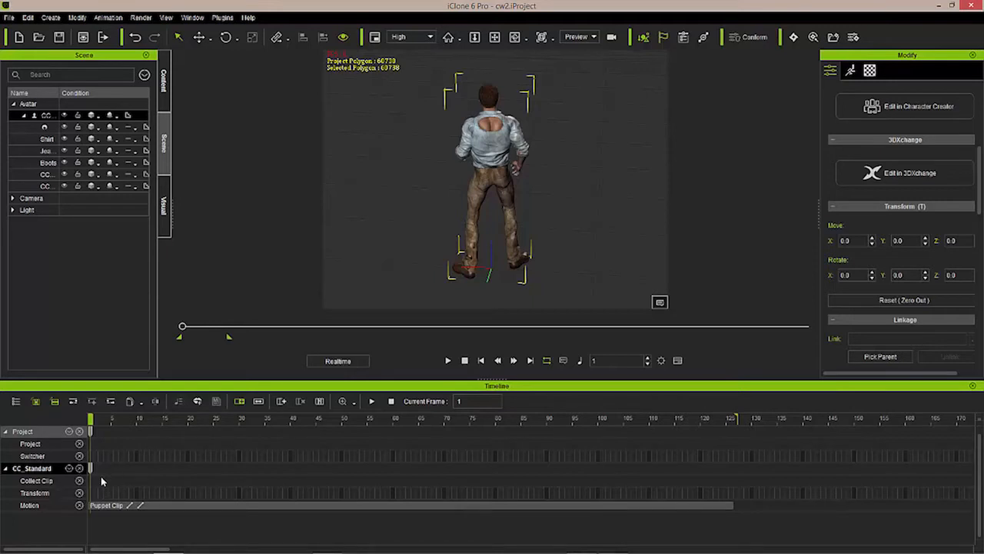
click(37, 480)
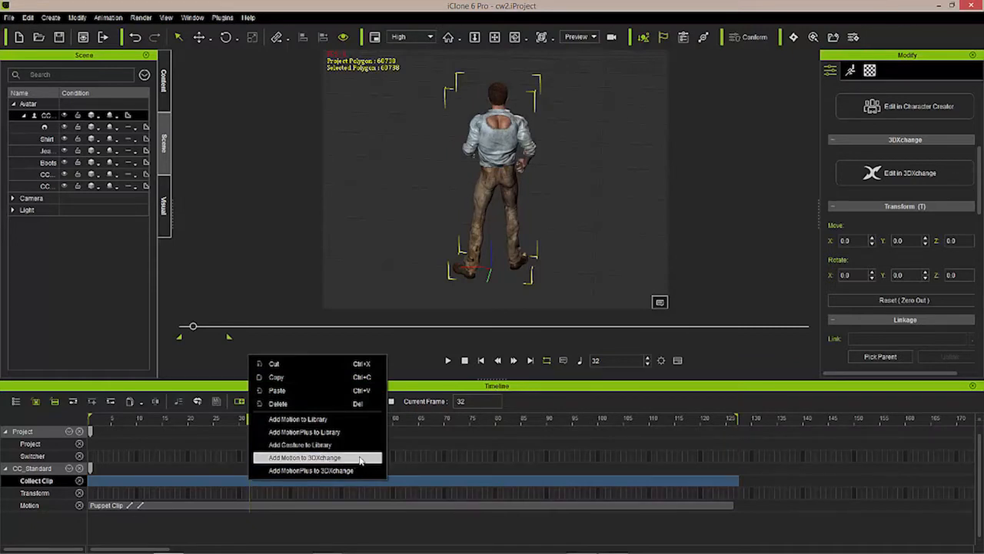
Step: Send the collected motion into 3DXchange and enlarge its workspace to fill the screen
click(305, 459)
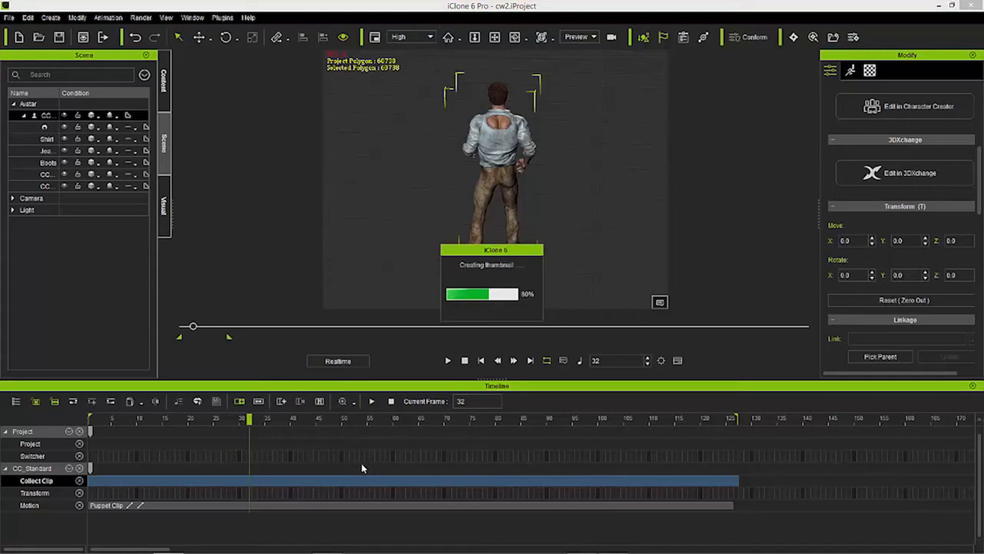
click(905, 172)
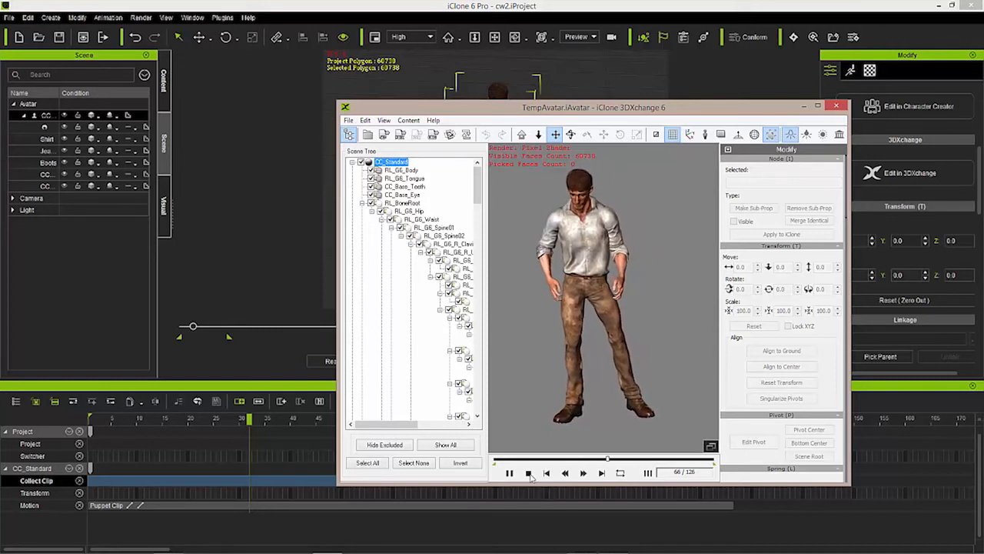
click(529, 472)
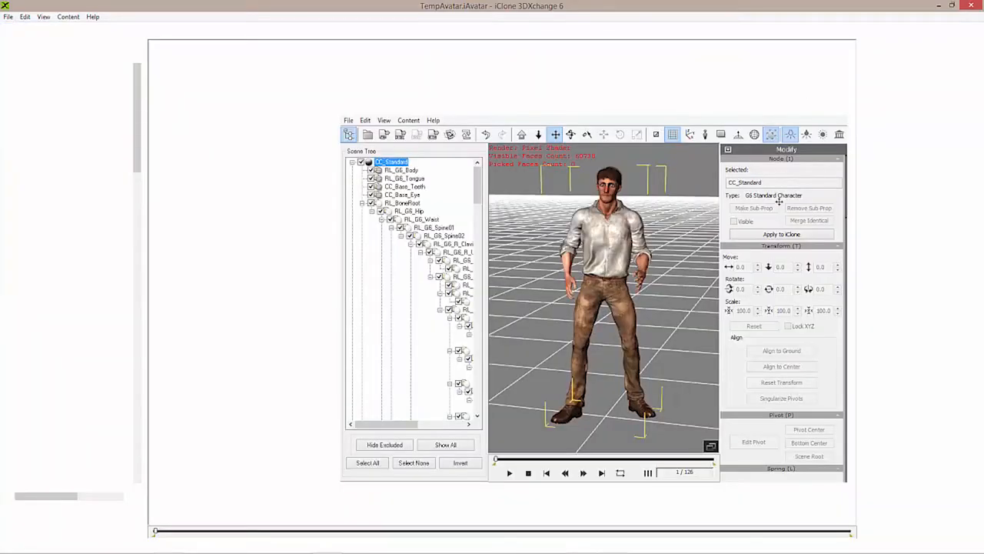
Step: Add motion0 from the Motion Library to the Perform Editor as a perform clip
click(952, 7)
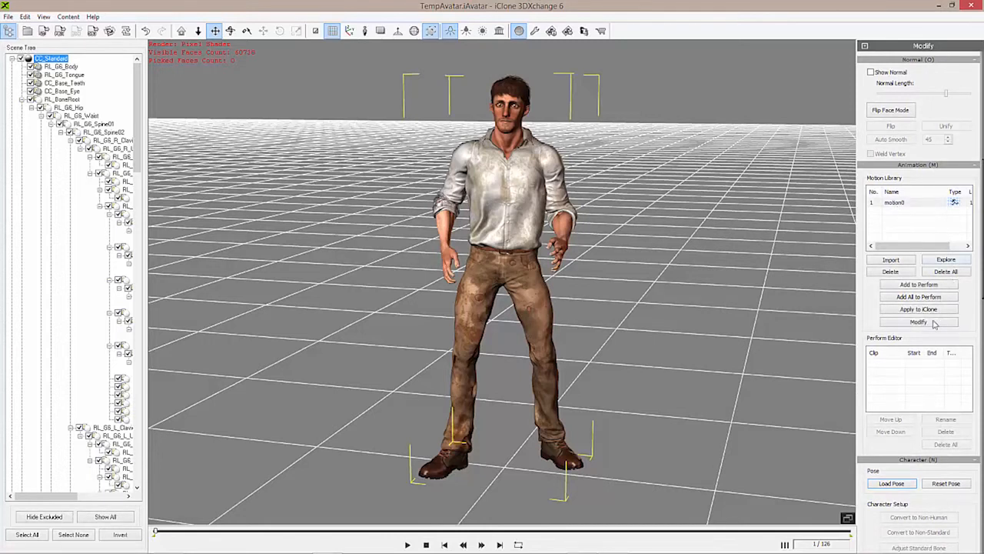
mouse_move(918, 284)
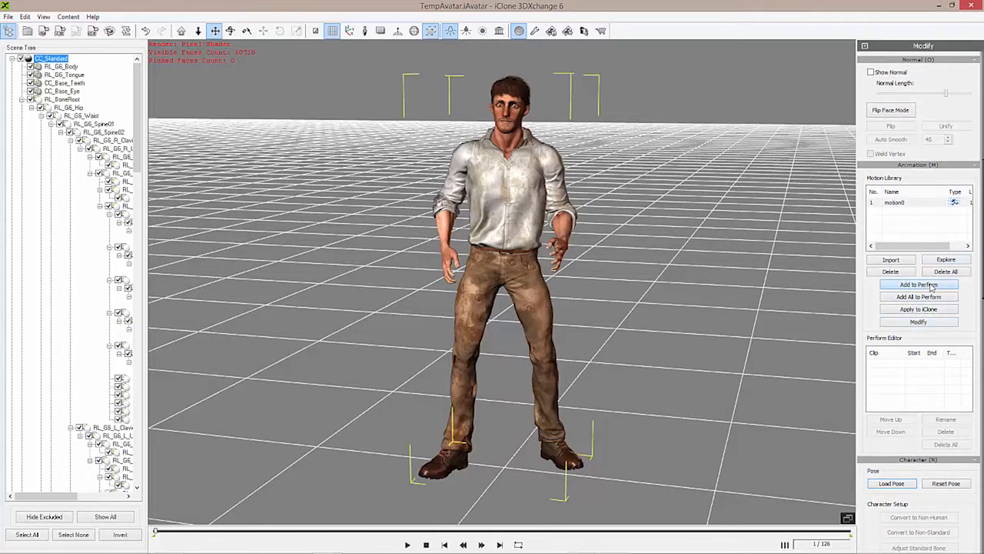
click(918, 283)
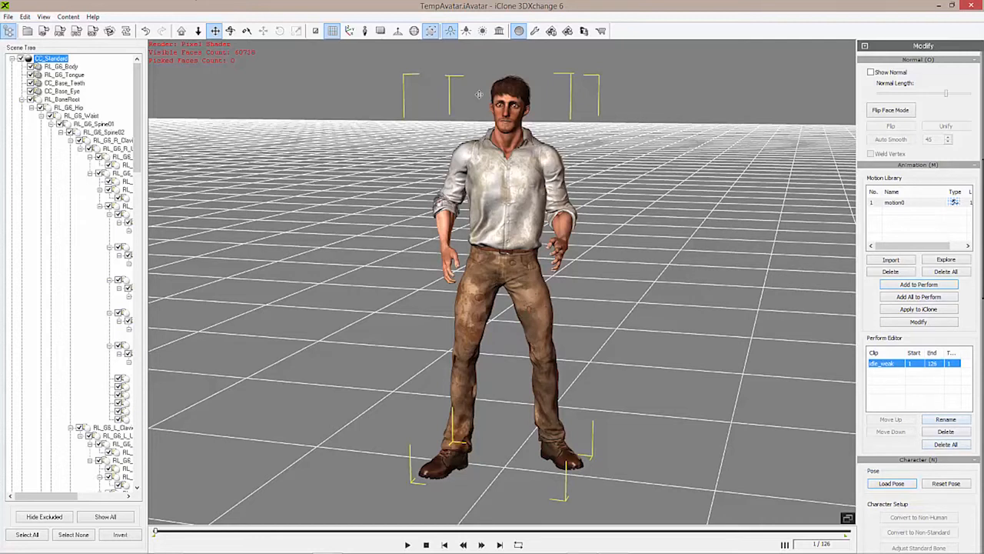
mouse_move(132, 104)
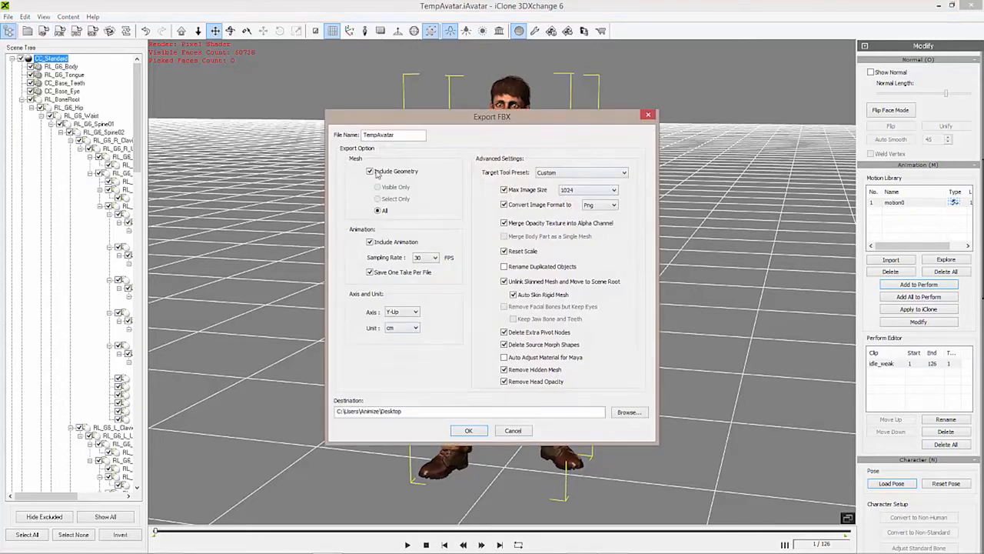
mouse_move(398, 142)
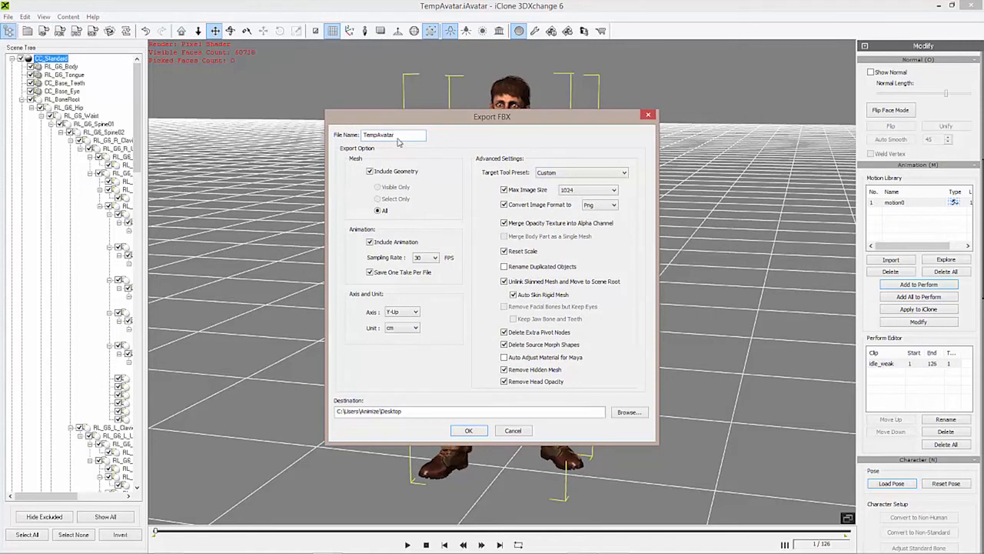
Step: Name the FBX export Castaway and choose the GameEngine_Unity3D target preset
triple_click(393, 135)
text(Castaway)
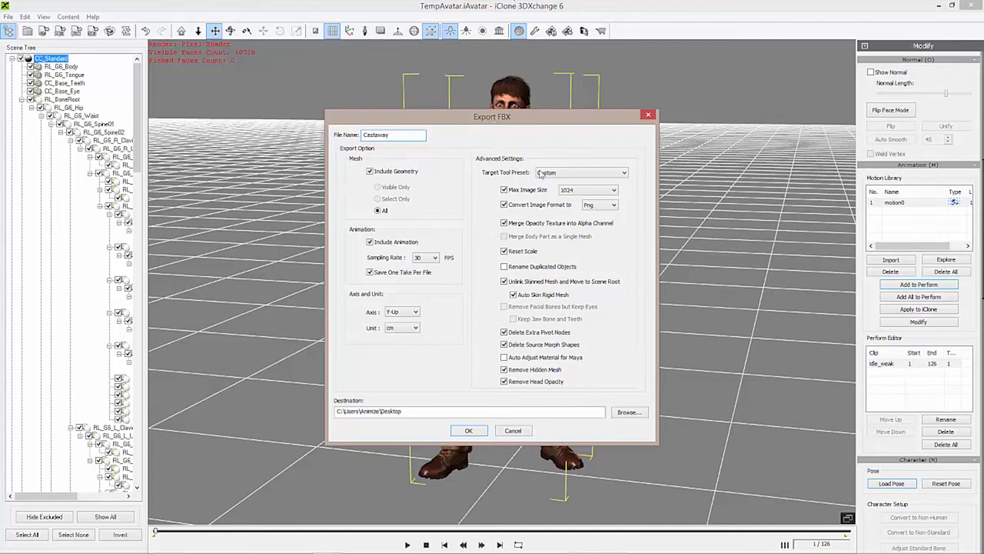
mouse_move(575, 181)
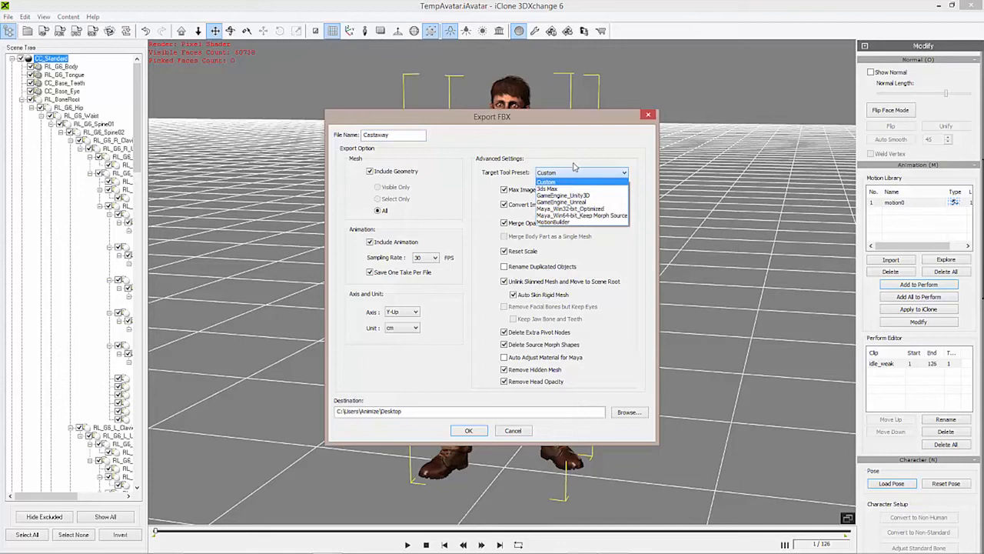
mouse_move(572, 203)
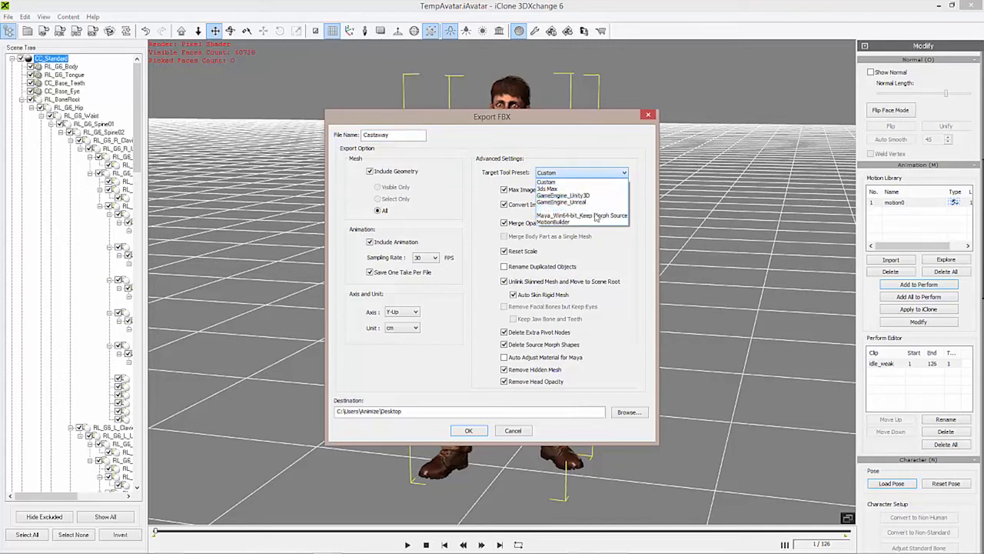
mouse_move(582, 209)
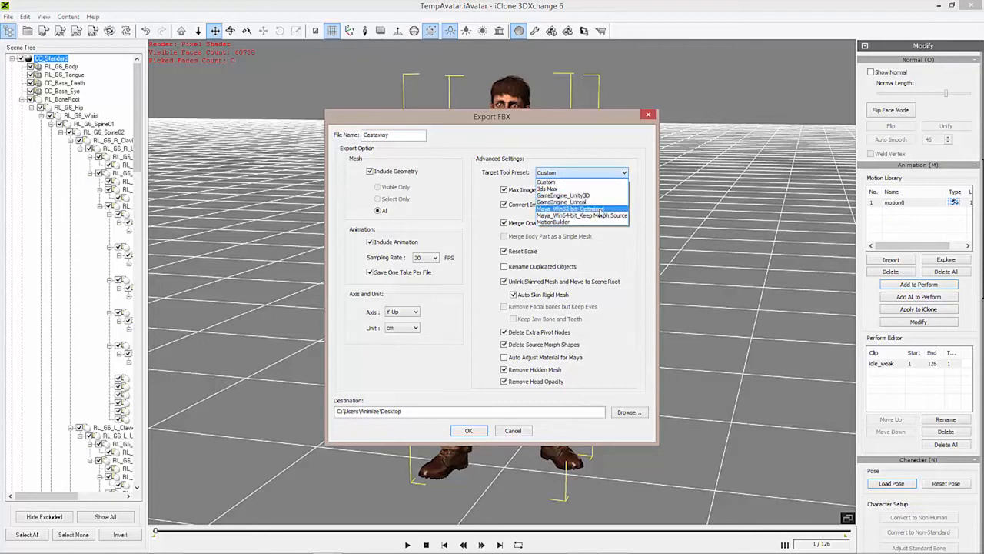
mouse_move(563, 195)
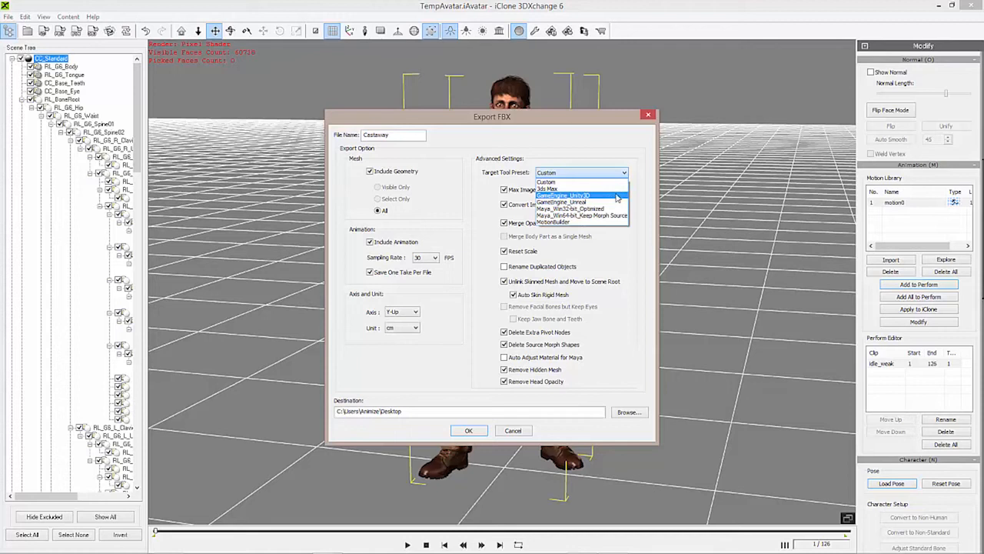
mouse_move(618, 199)
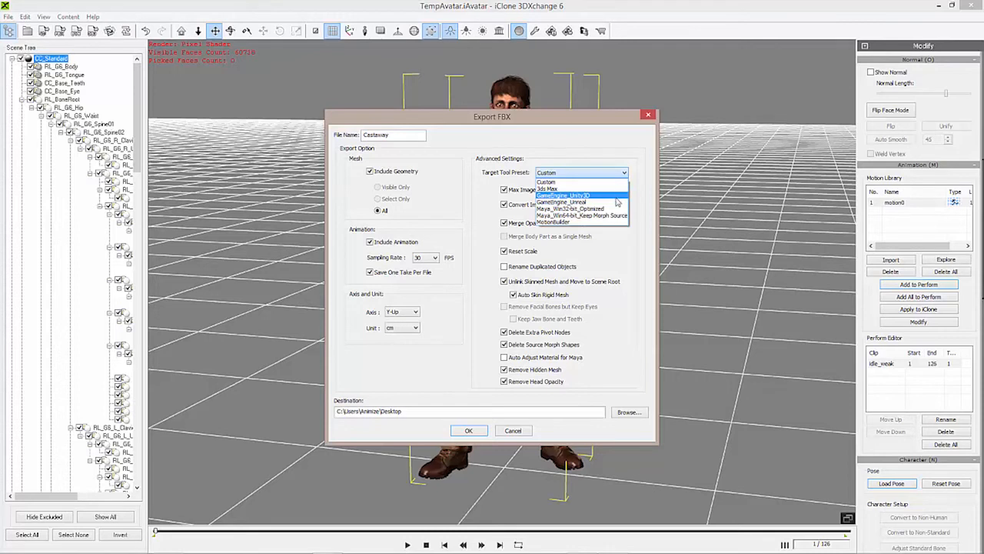
mouse_move(581, 201)
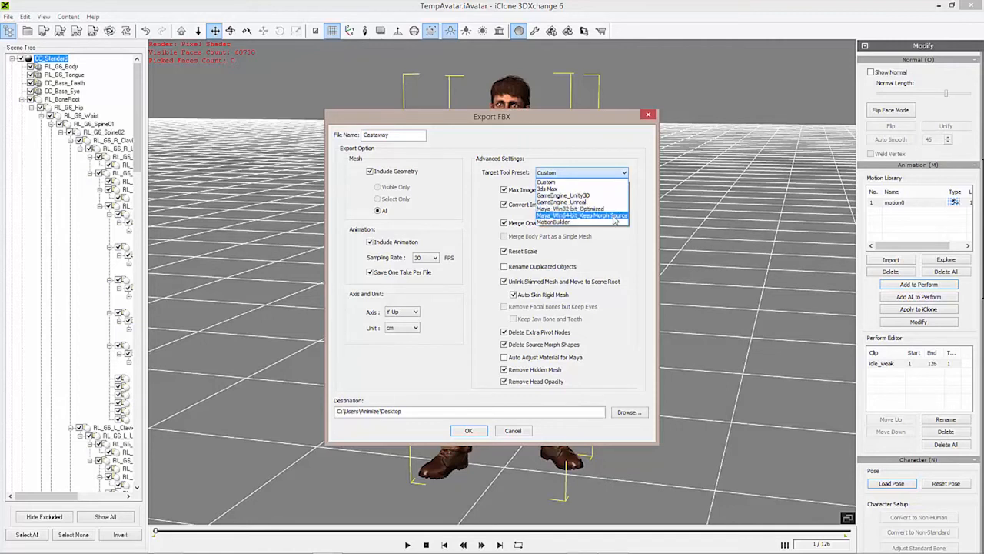
mouse_move(582, 195)
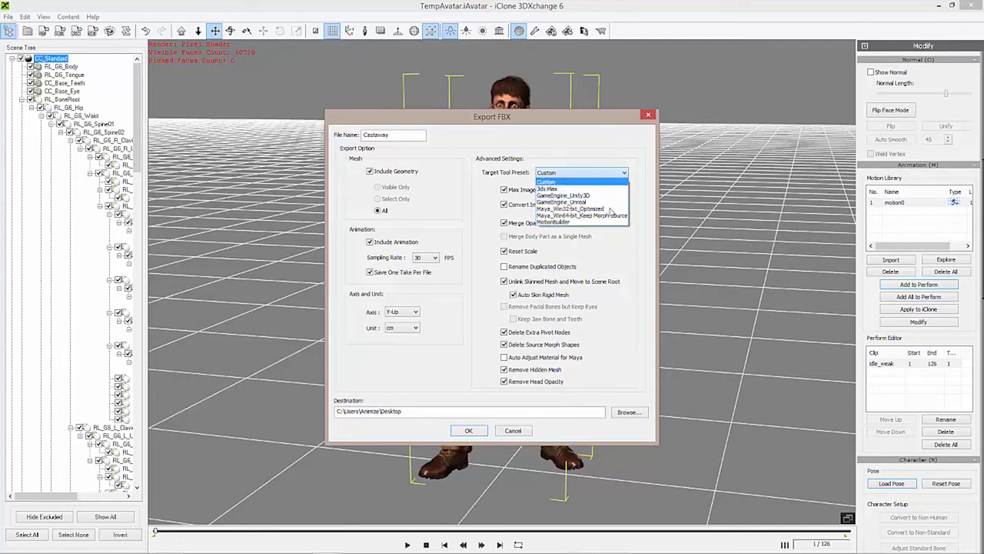
mouse_move(582, 203)
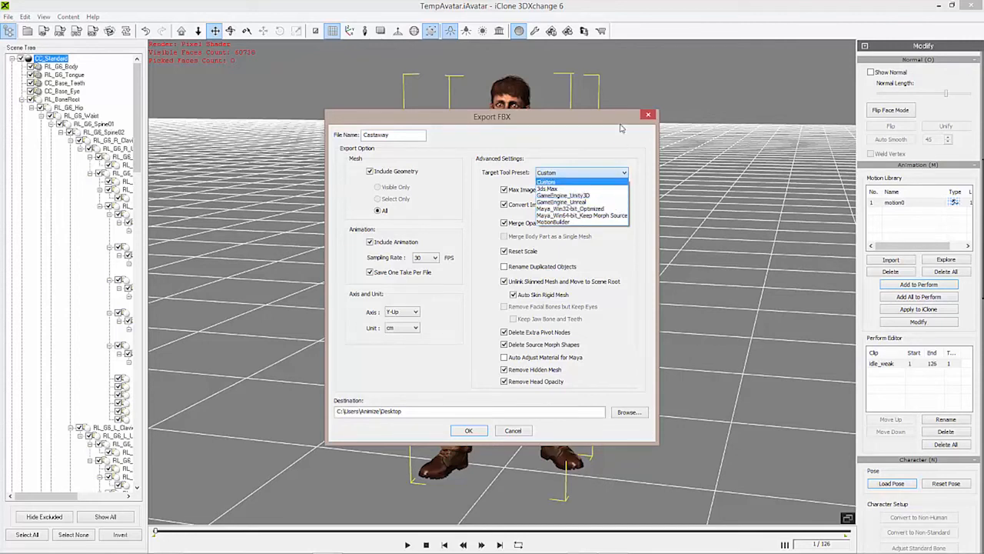
click(563, 196)
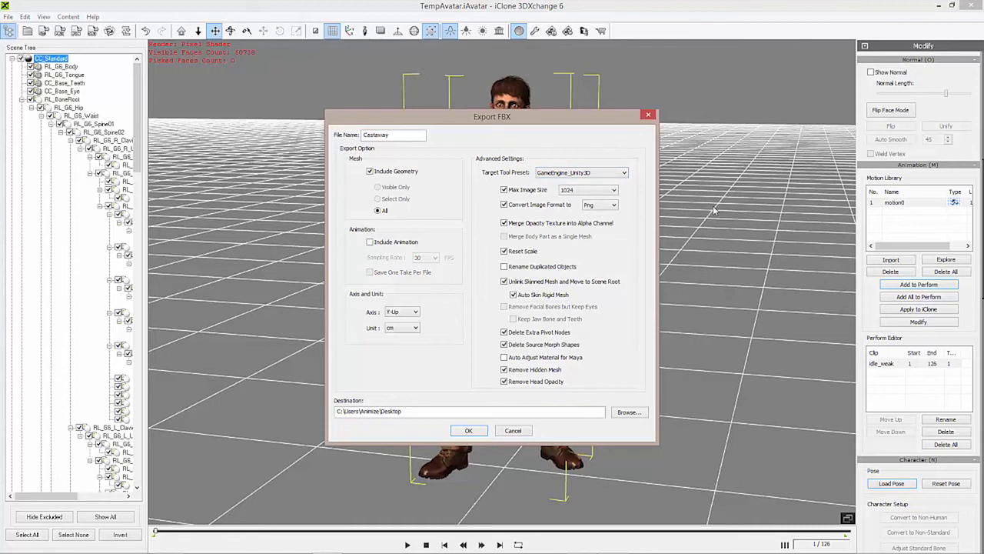
mouse_move(615, 254)
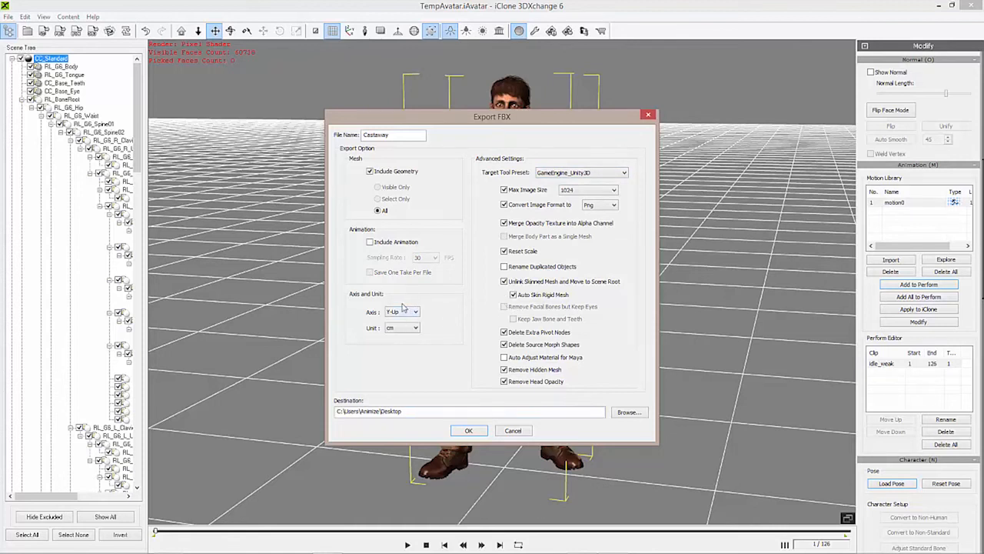
mouse_move(449, 277)
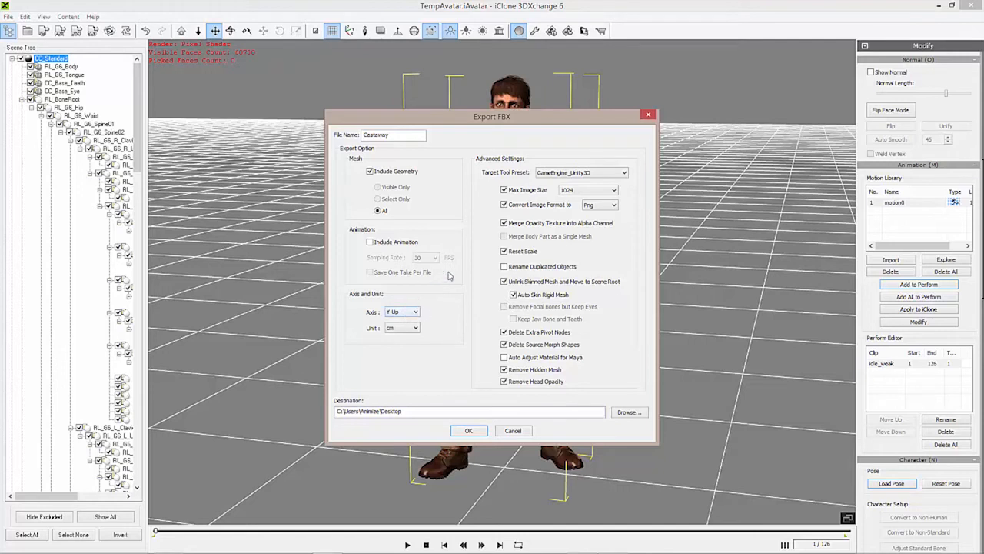
mouse_move(563, 280)
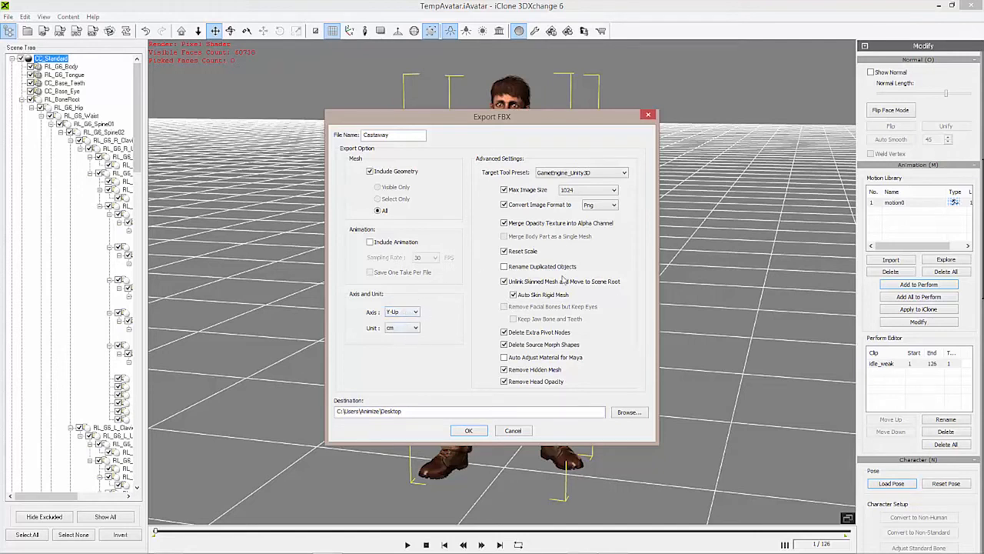
mouse_move(602, 244)
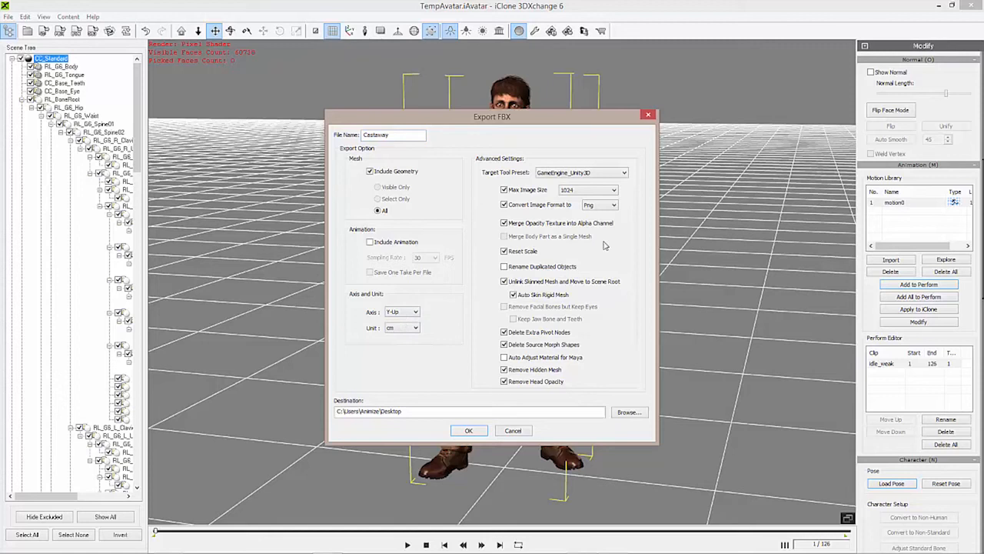
mouse_move(474, 262)
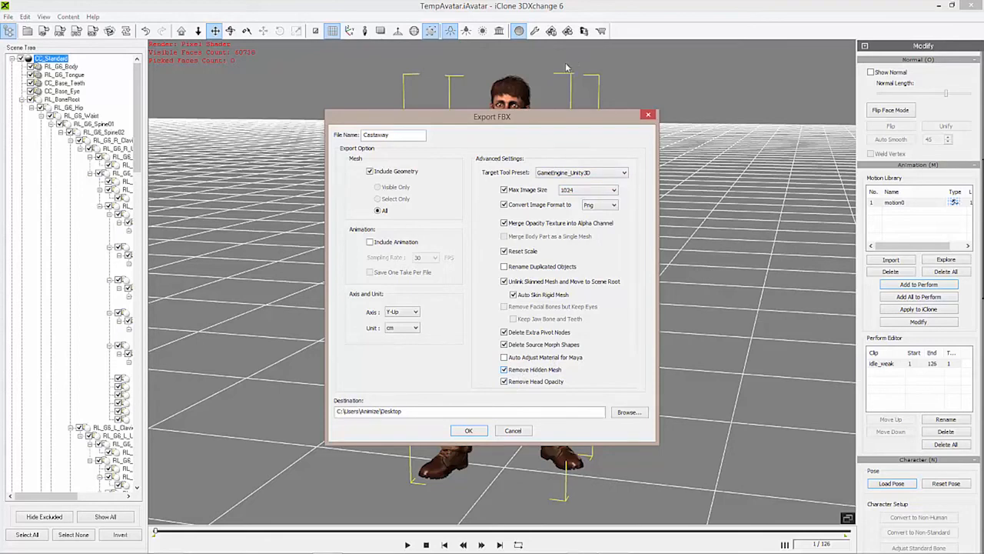
Step: Rename the export file to Castaway_002 and run the Unity 3D FBX export without animation
drag(492, 117, 800, 31)
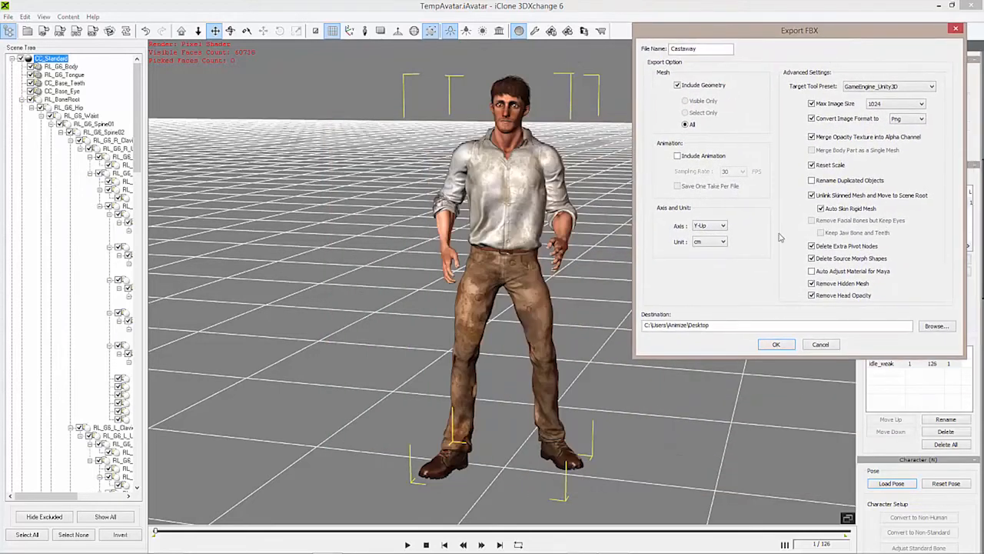
drag(800, 30, 751, 92)
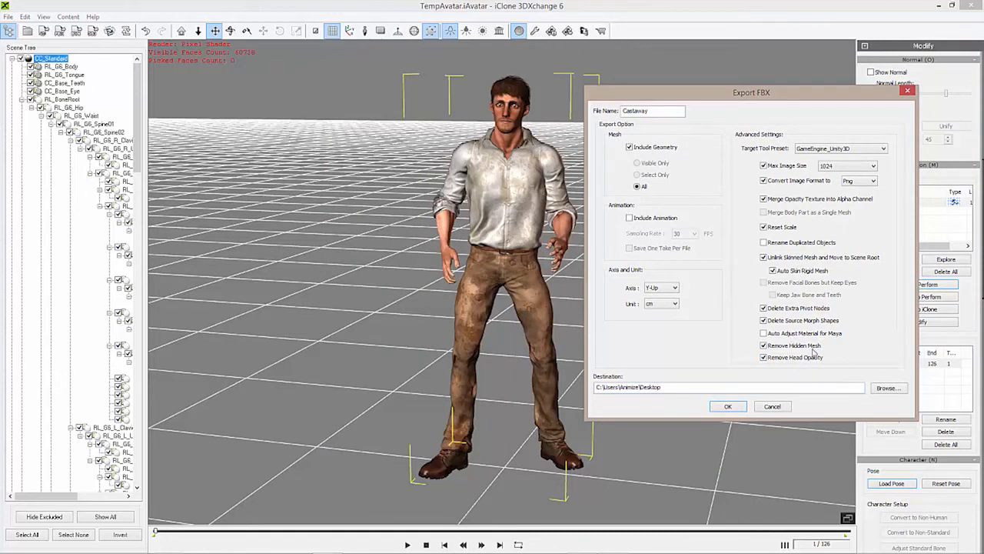
mouse_move(815, 354)
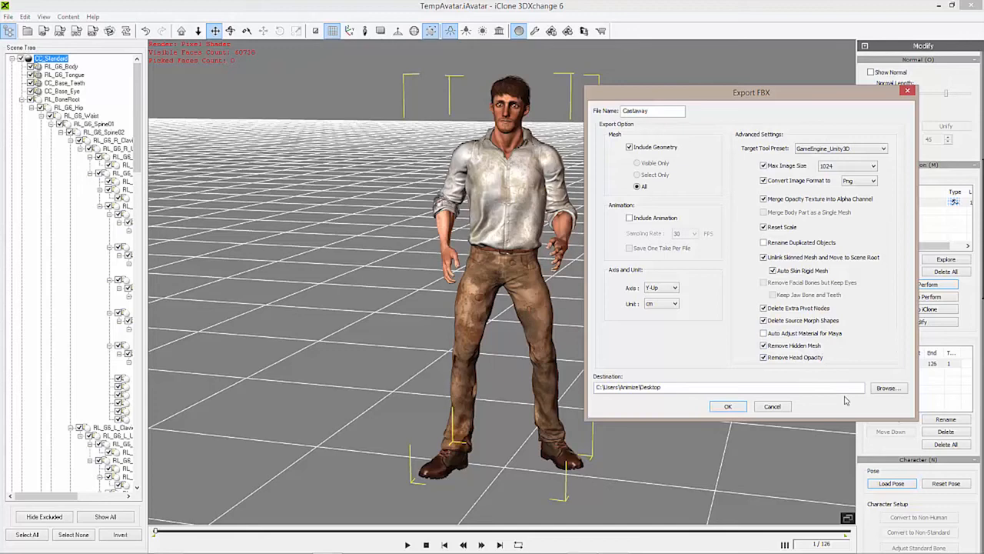
mouse_move(837, 99)
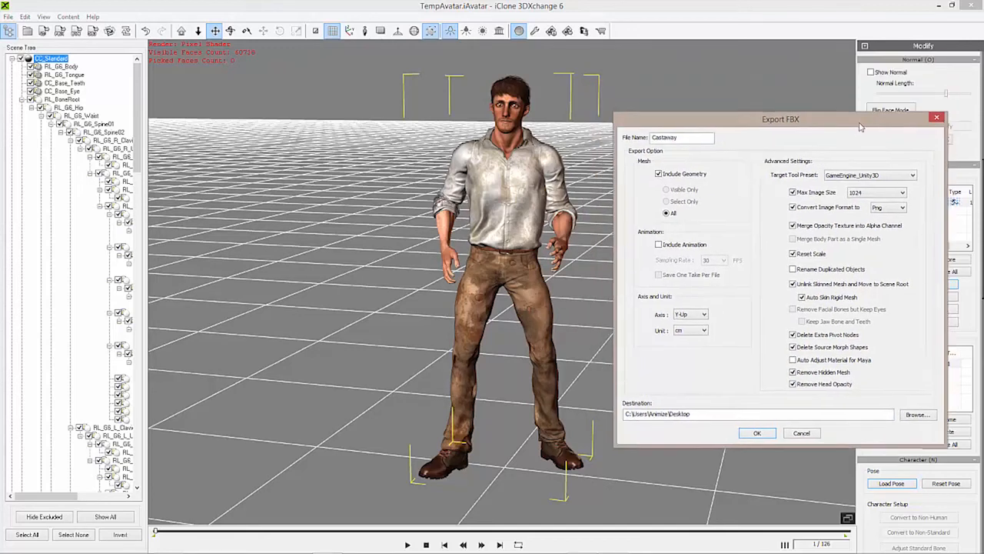
mouse_move(901, 138)
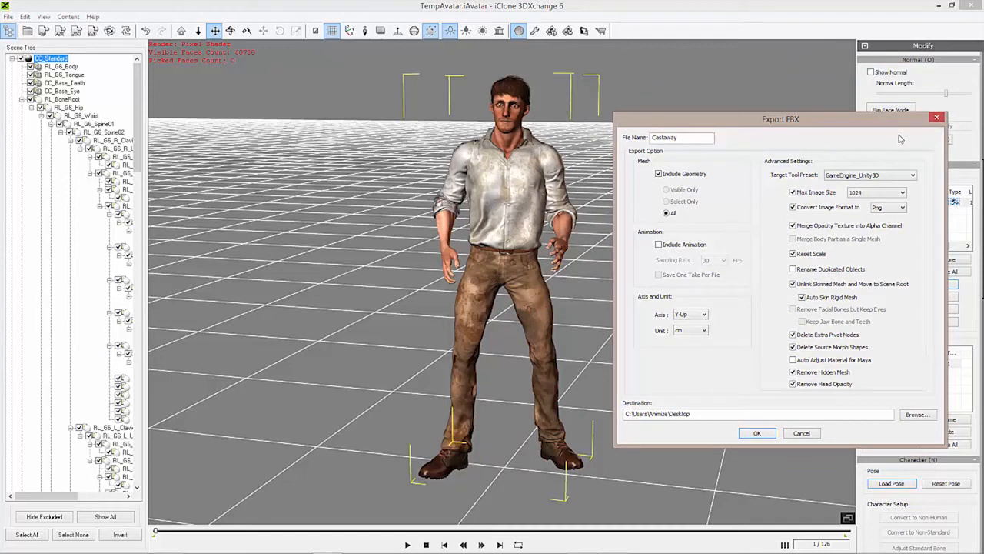
mouse_move(859, 394)
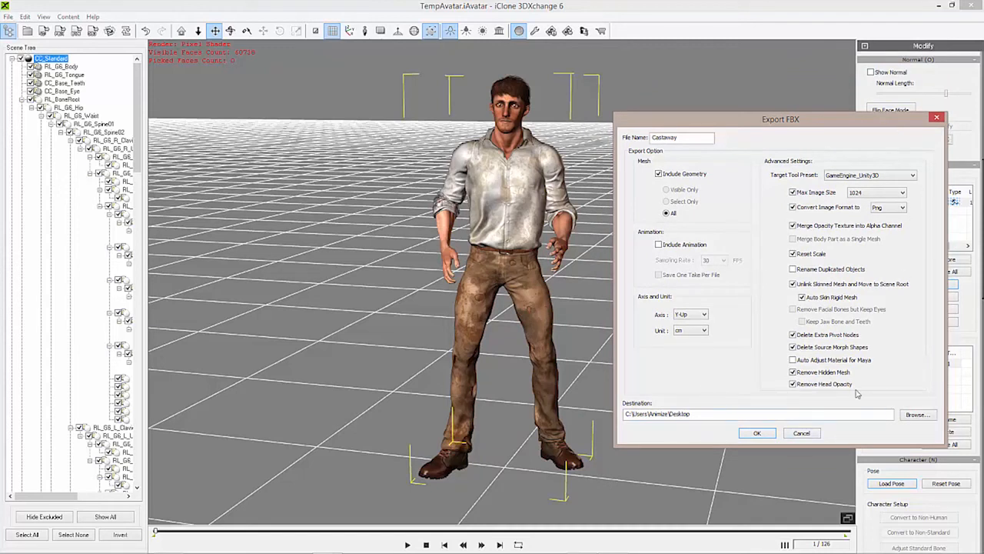
mouse_move(785, 128)
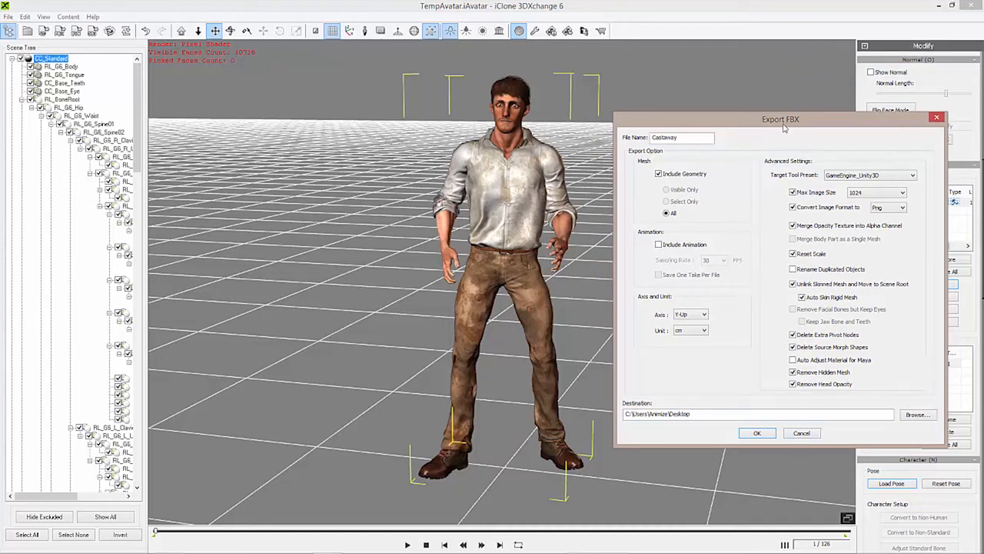
mouse_move(855, 59)
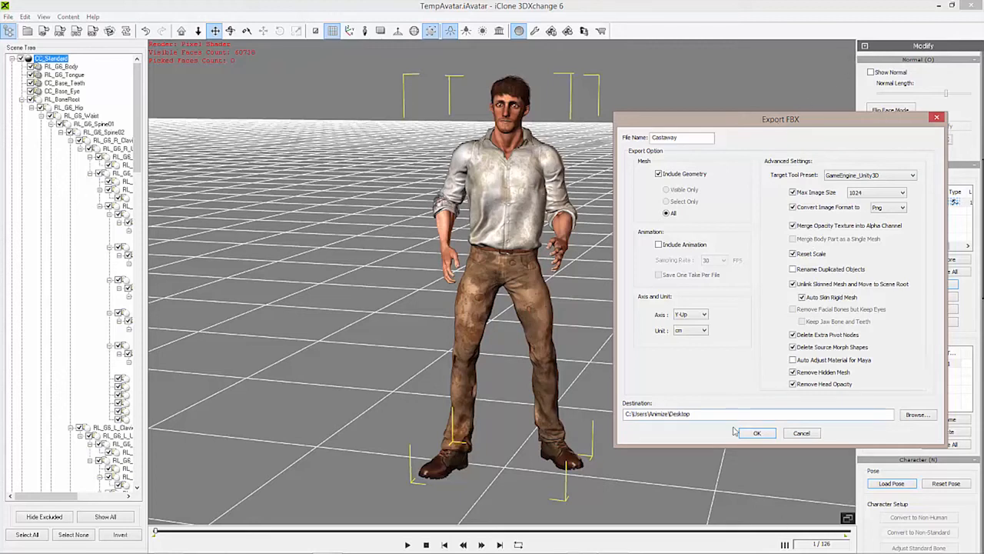
mouse_move(803, 460)
text(_)
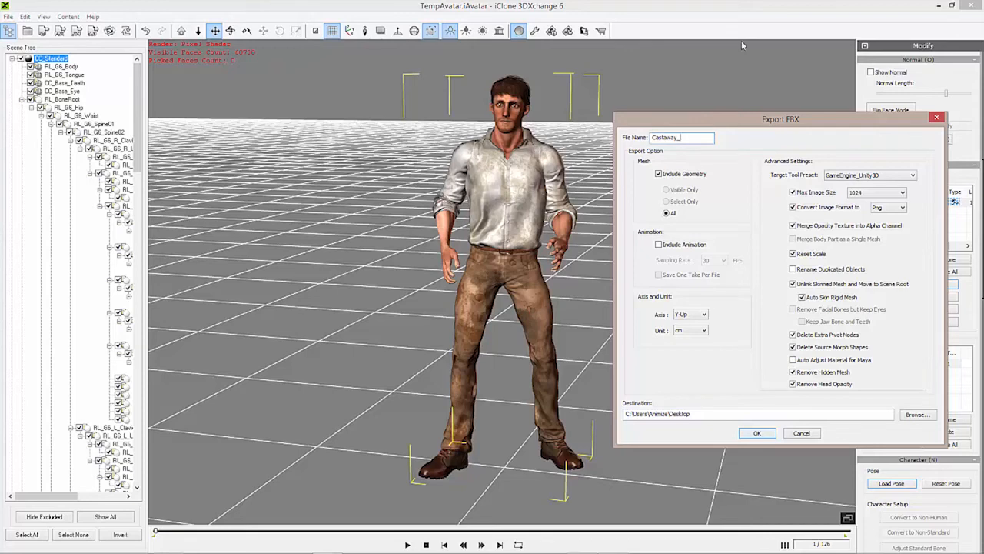
text(002)
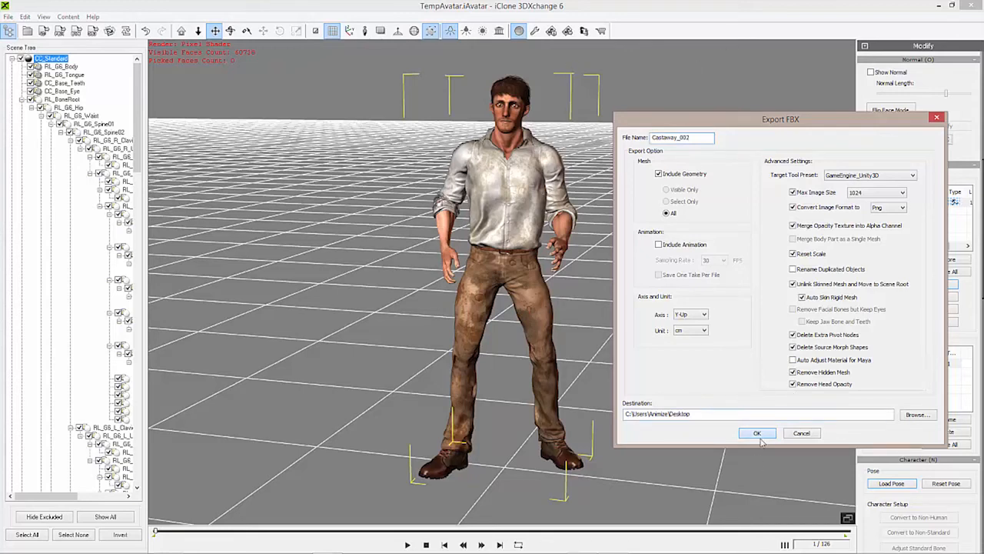
click(757, 432)
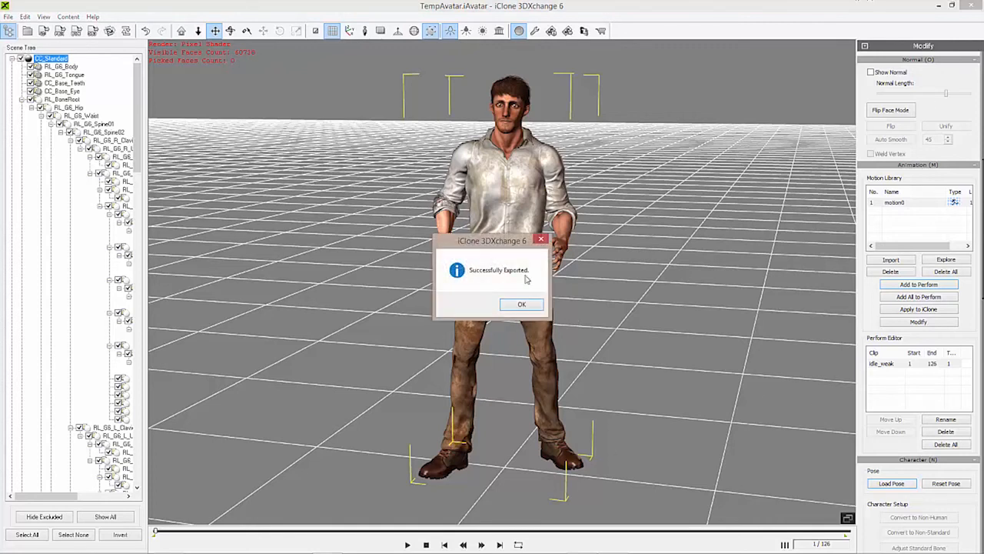
Step: Dismiss the success notice and reopen Export FBX with the file name Castaway_002
click(522, 305)
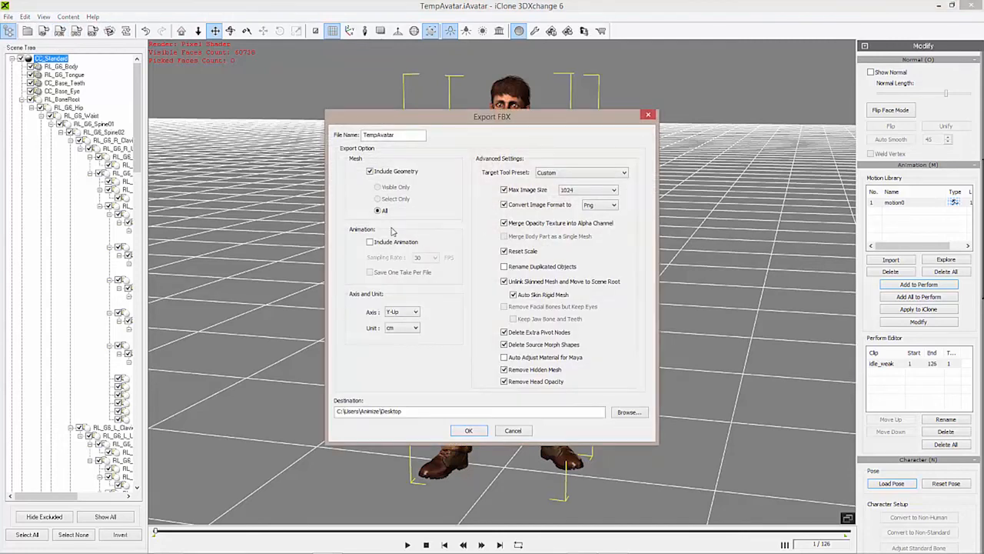
triple_click(394, 135)
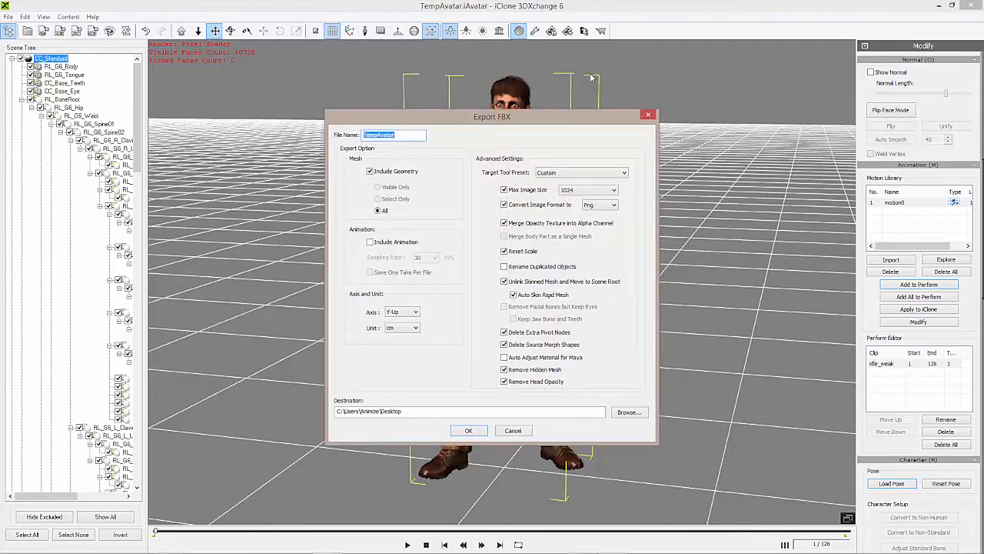
text(Castaway)
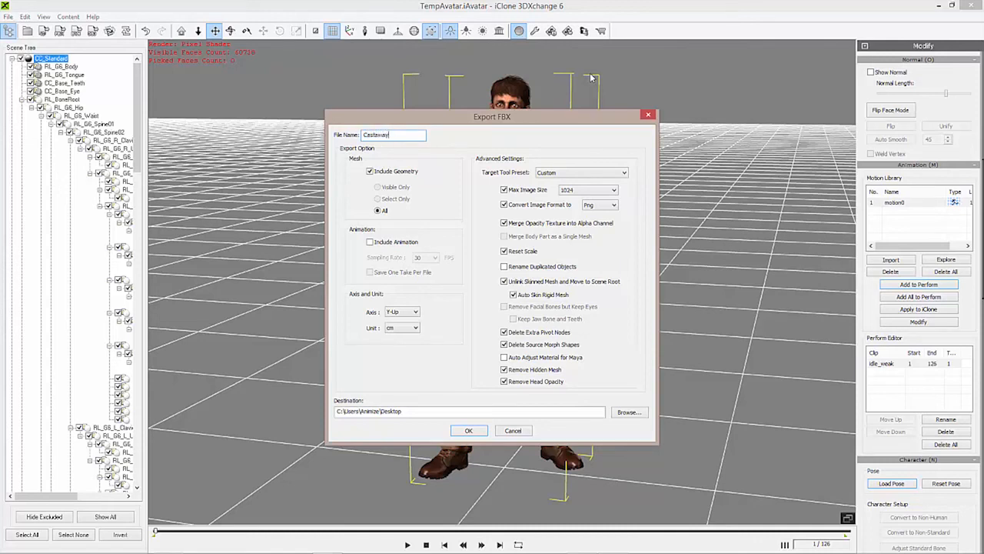
text(_002)
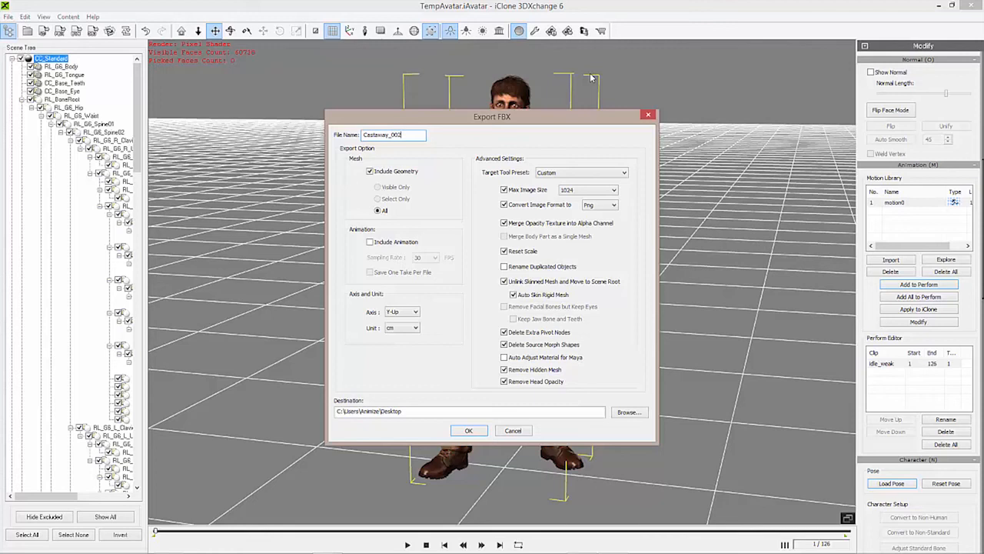
mouse_move(557, 178)
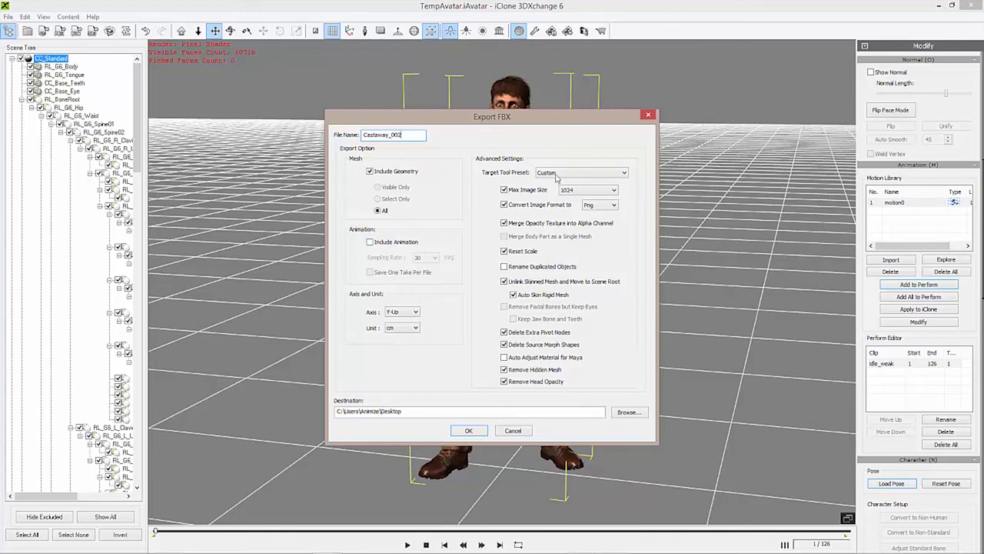
mouse_move(603, 169)
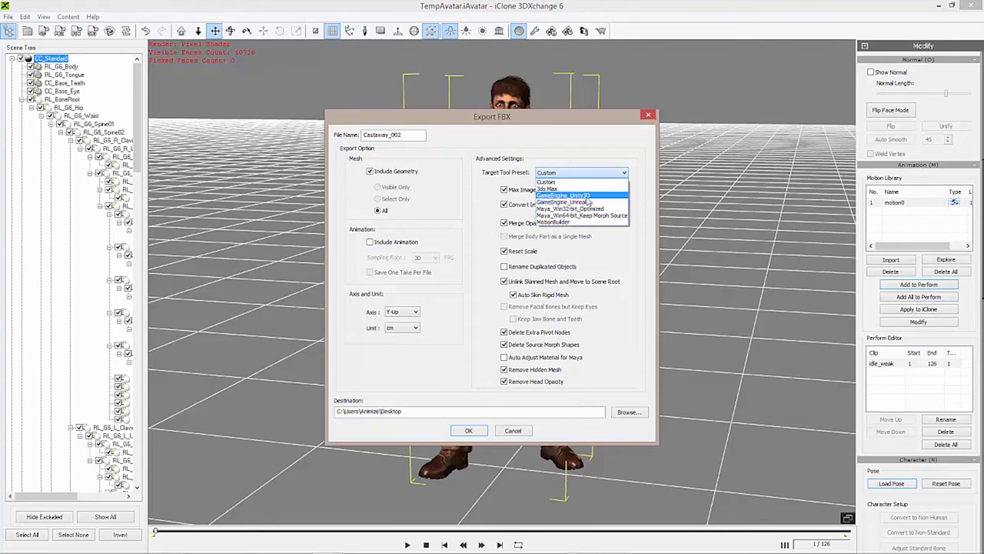
Step: Choose GameEngine_Unity3D, include animation at 30 fps with one take per file, and export
click(566, 195)
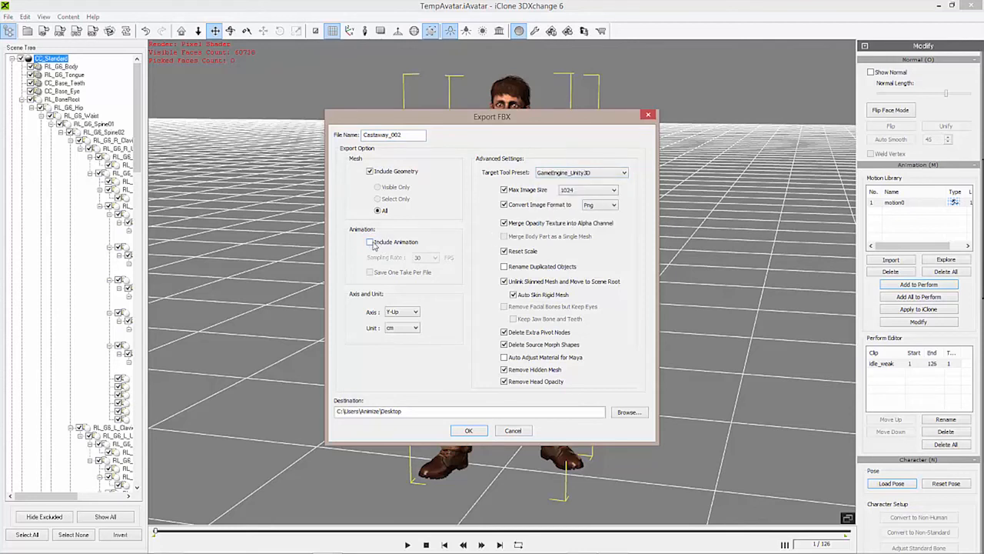
click(369, 241)
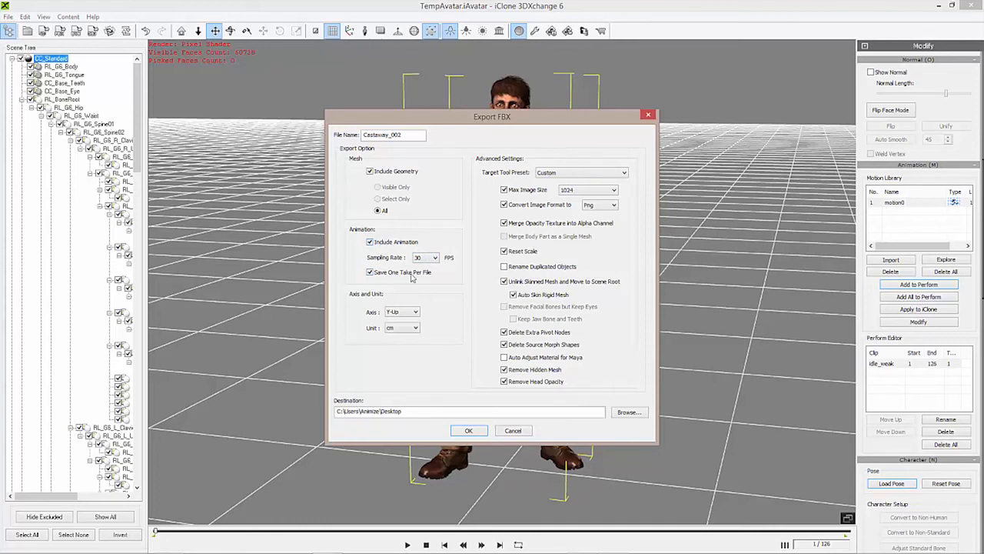
mouse_move(418, 289)
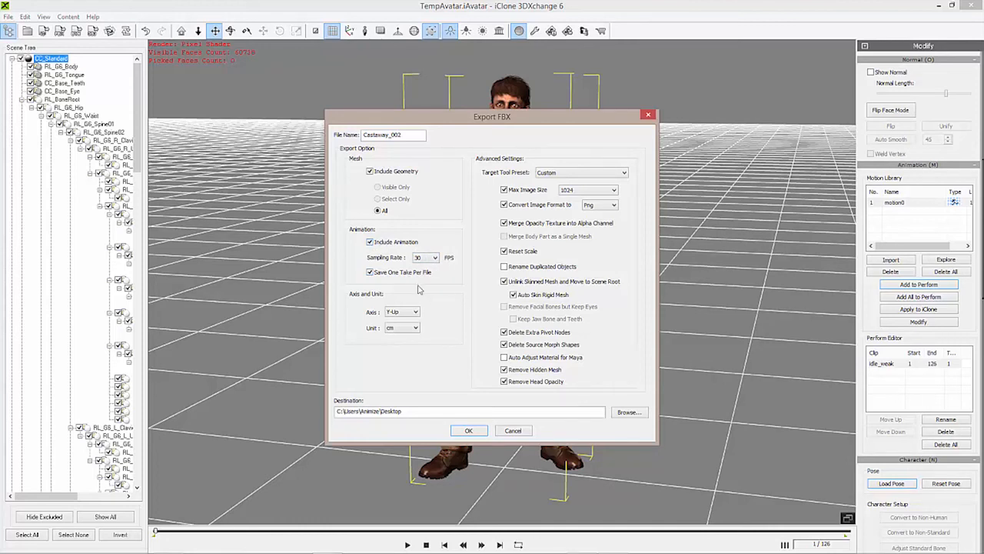
mouse_move(397, 275)
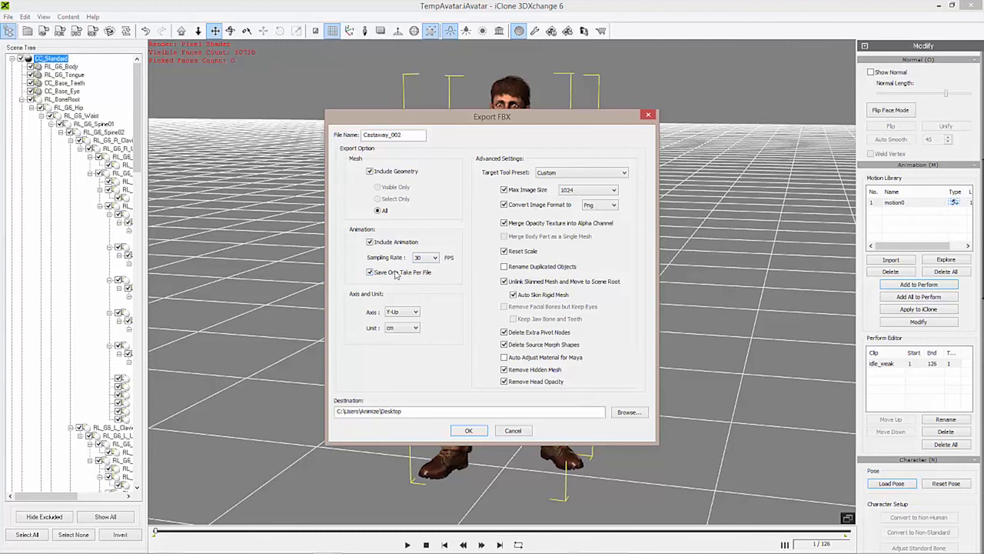
mouse_move(935, 367)
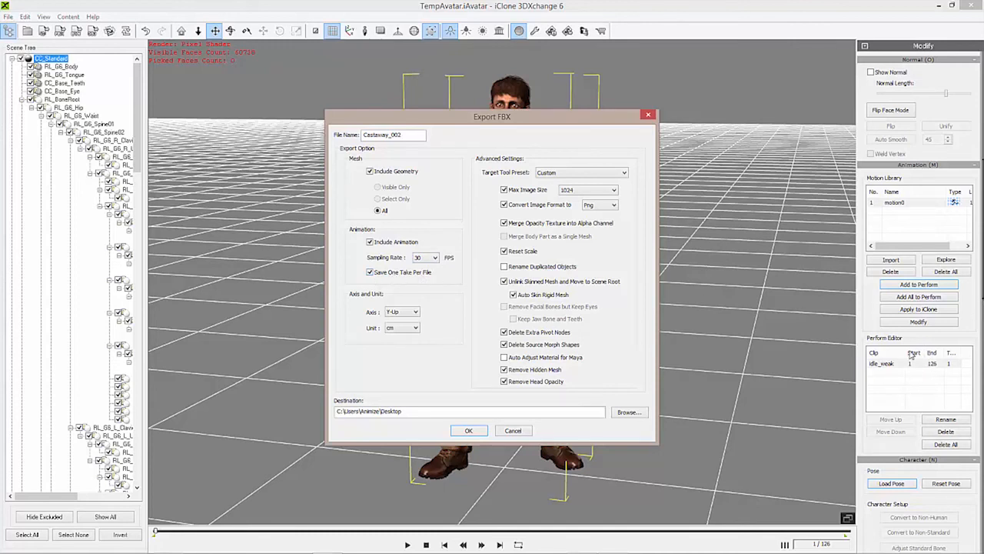
click(369, 272)
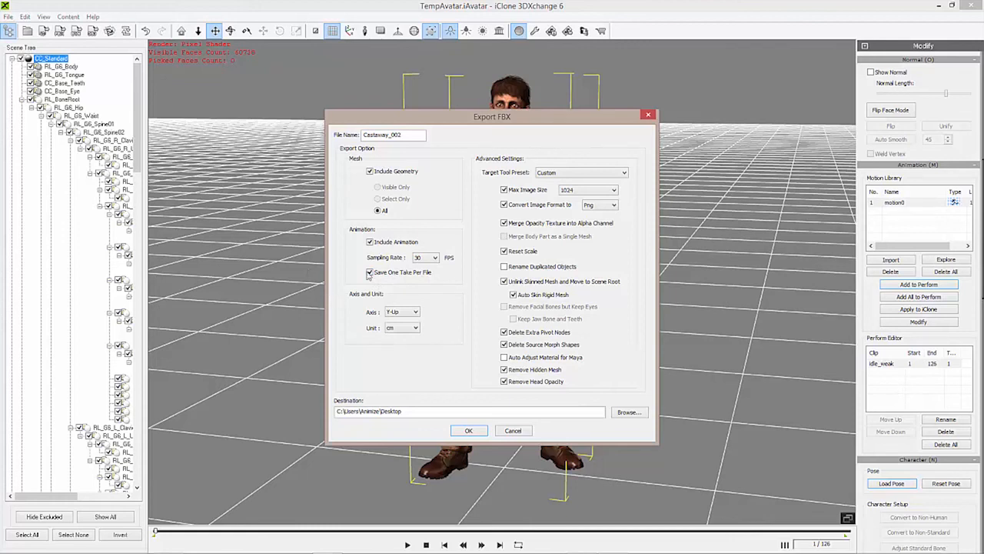
click(369, 272)
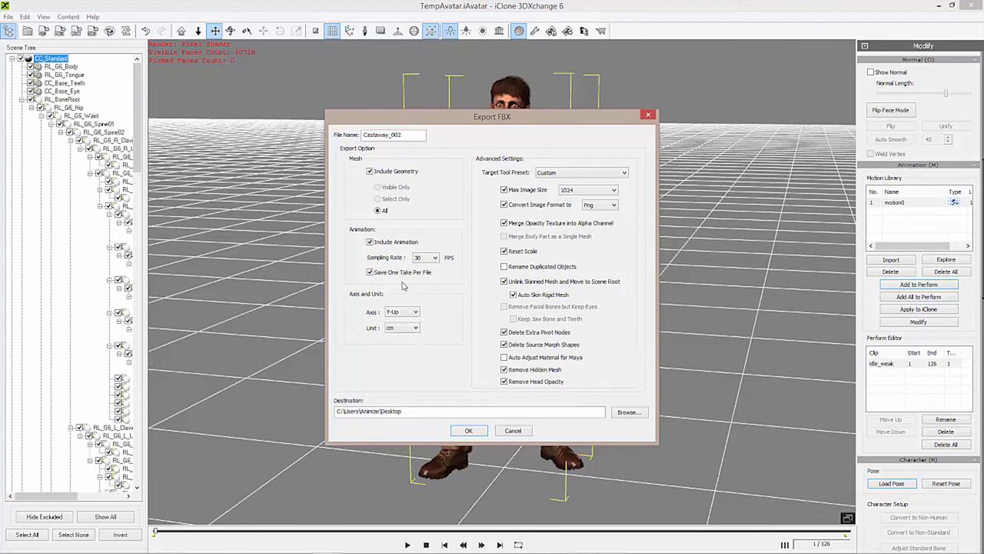
mouse_move(400, 285)
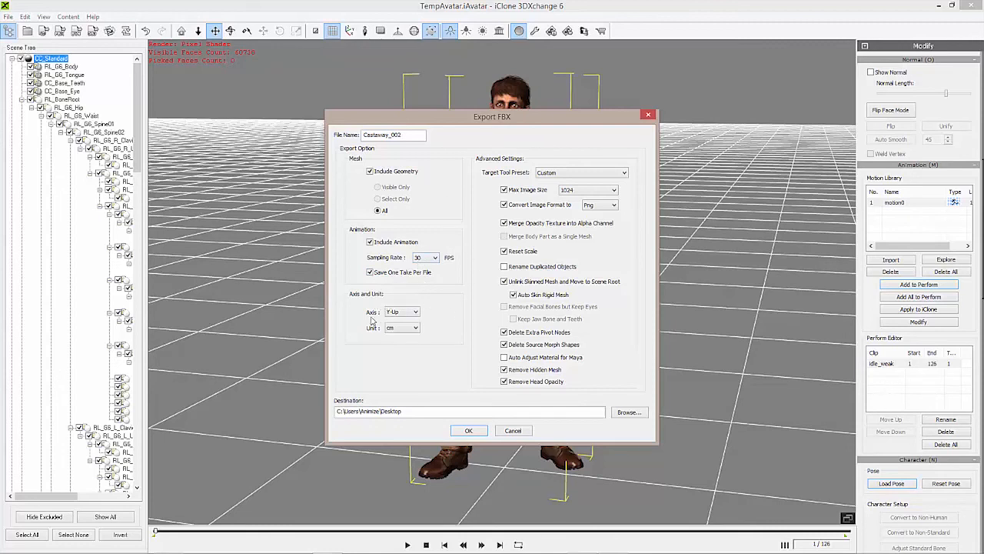
mouse_move(419, 310)
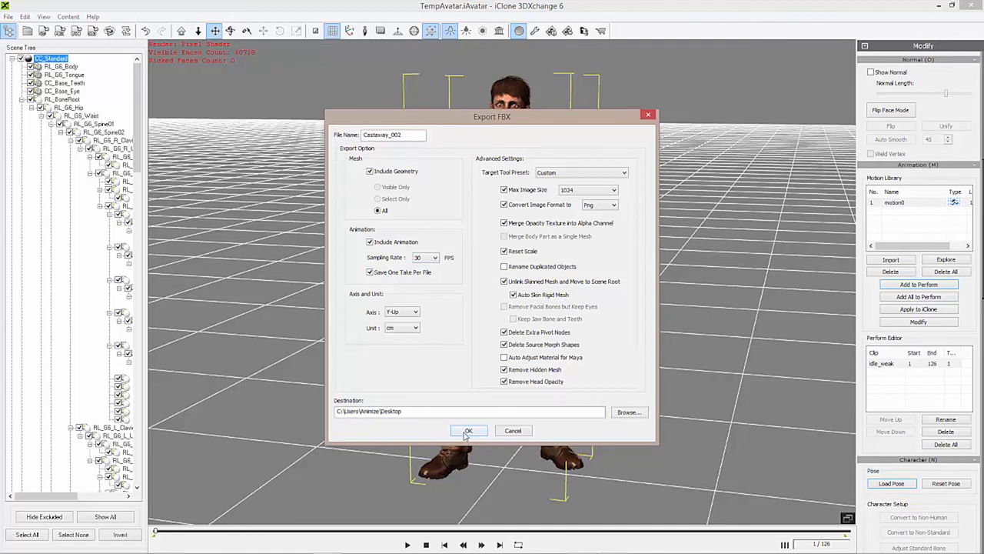
click(467, 431)
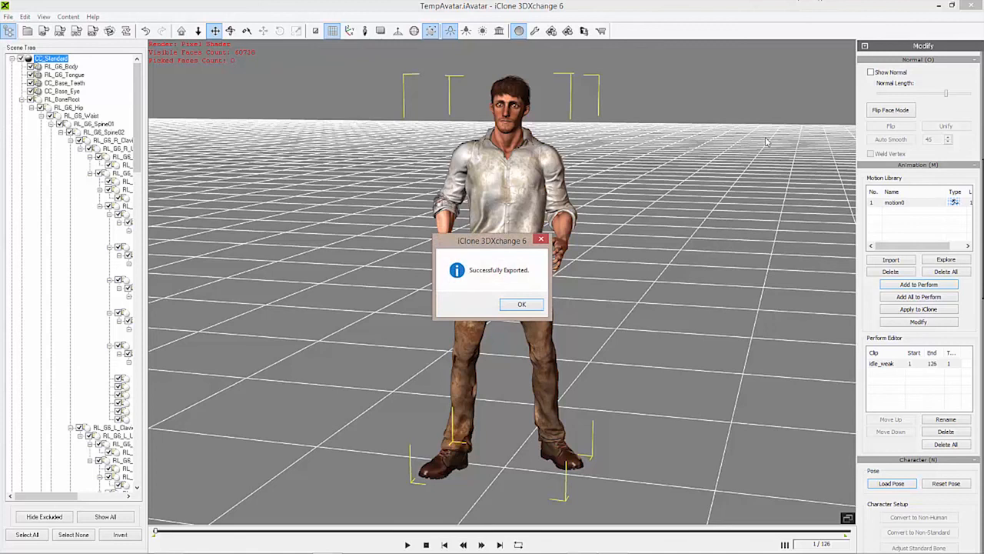
mouse_move(552, 281)
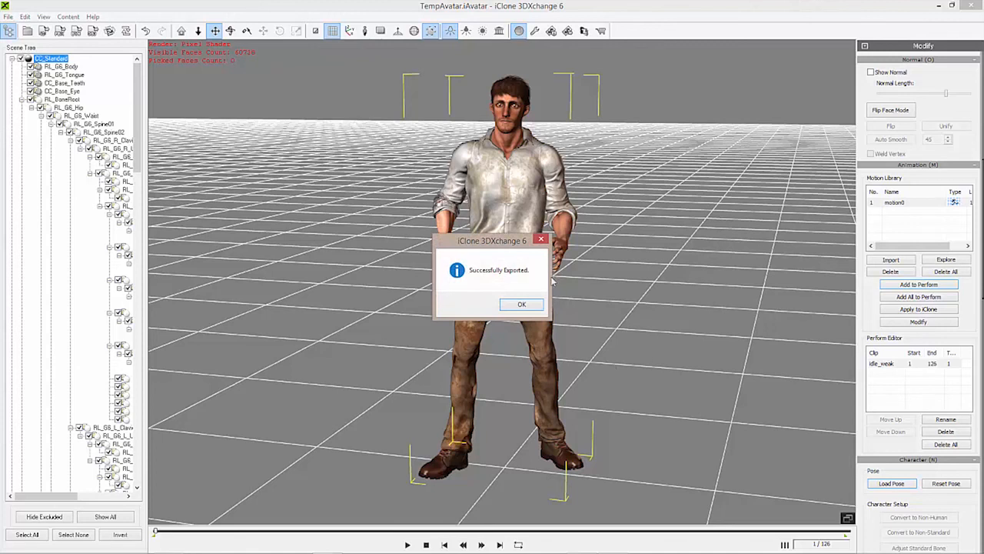
mouse_move(521, 305)
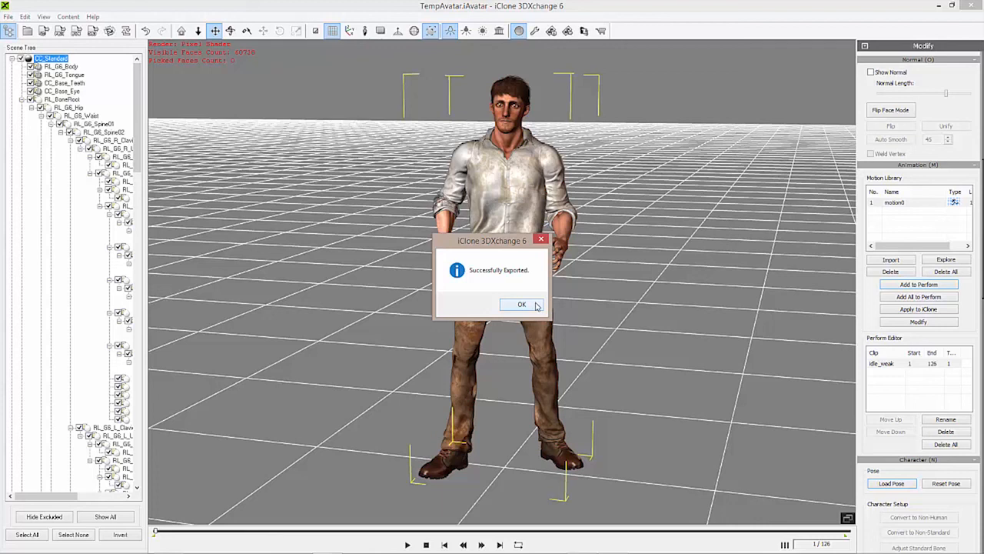
Step: Dismiss the Successfully Exported notice and stop the idle animation preview at frame 1
click(523, 304)
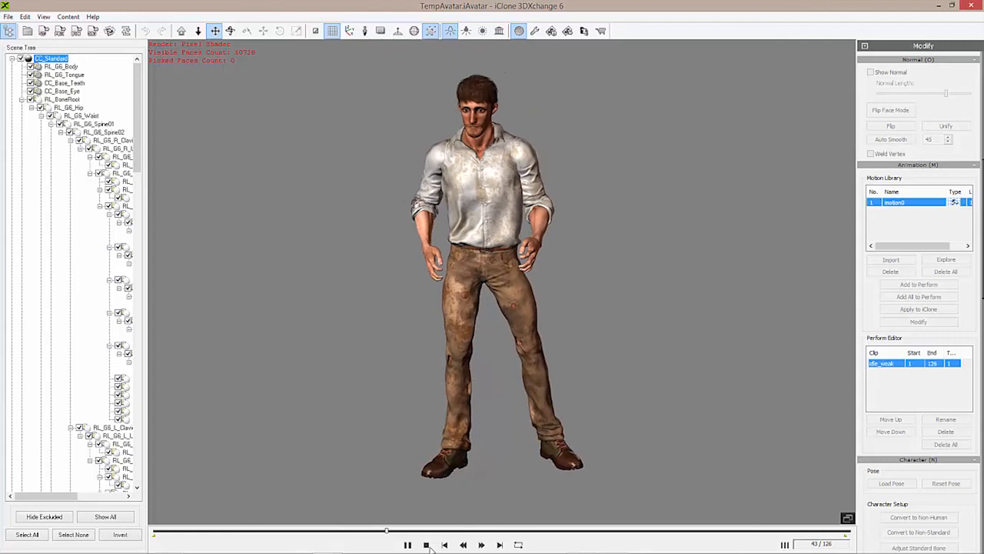
click(426, 544)
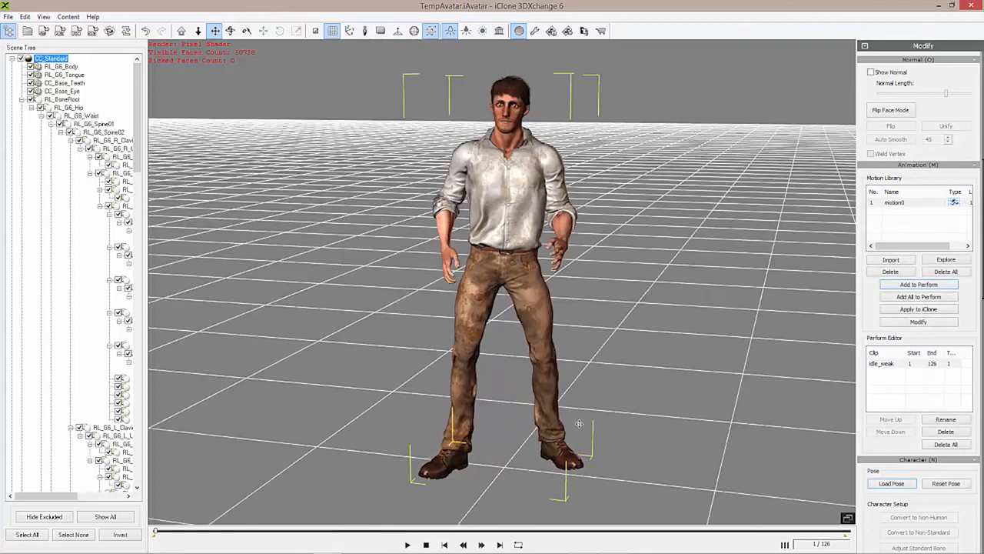